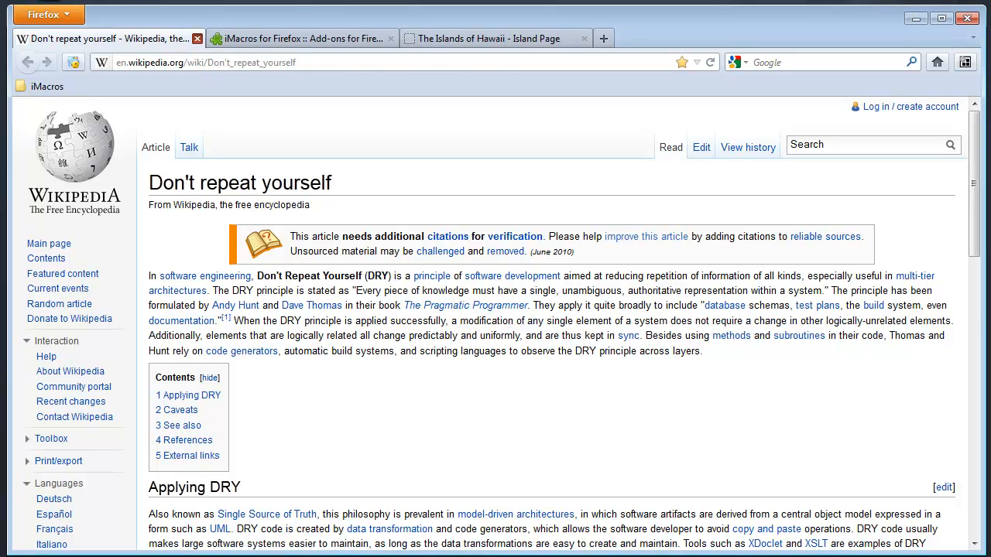
Close the Wikipedia article tab, keeping the Island Page tab open
click(198, 38)
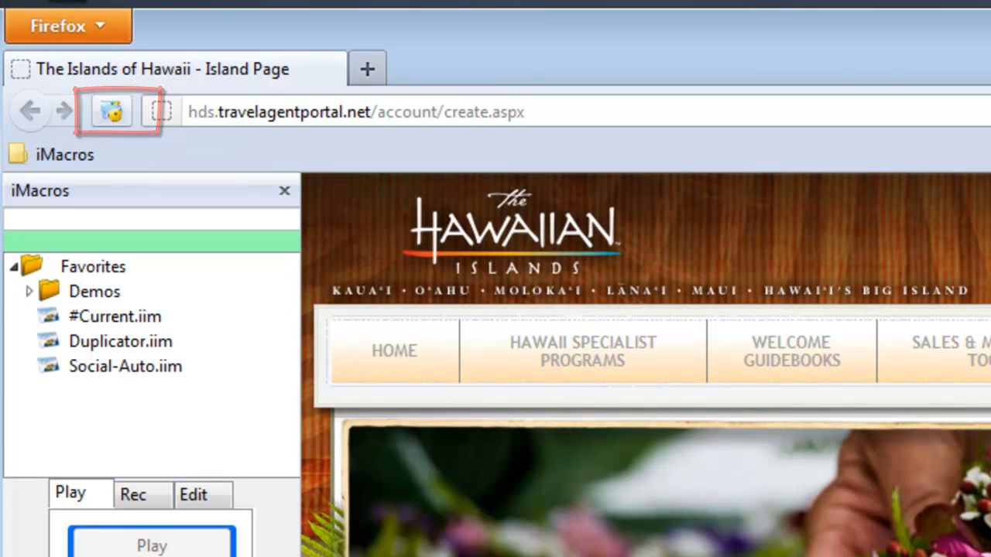
mouse_move(111, 111)
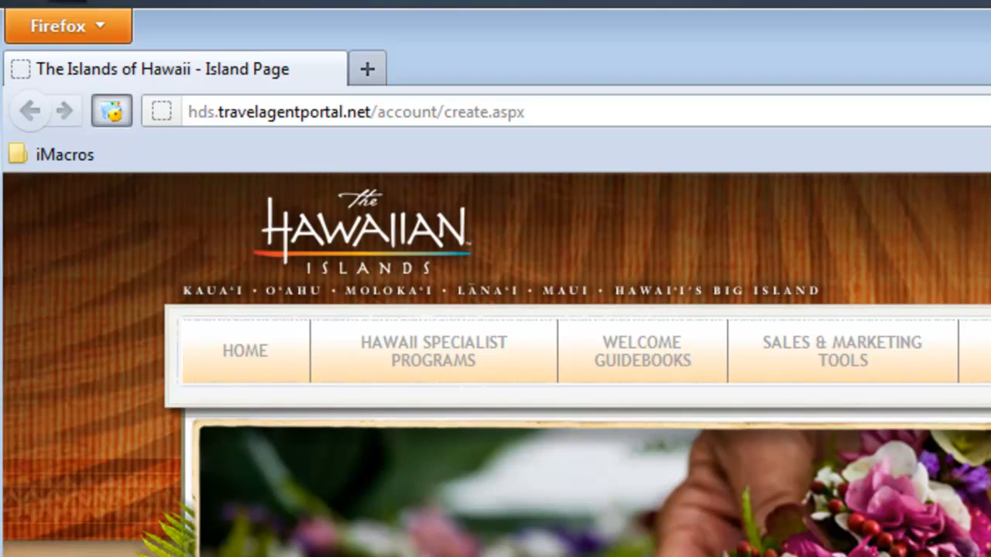
Open the iMacros sidebar, select the maximum repeat count, and scroll to the registration form
click(112, 111)
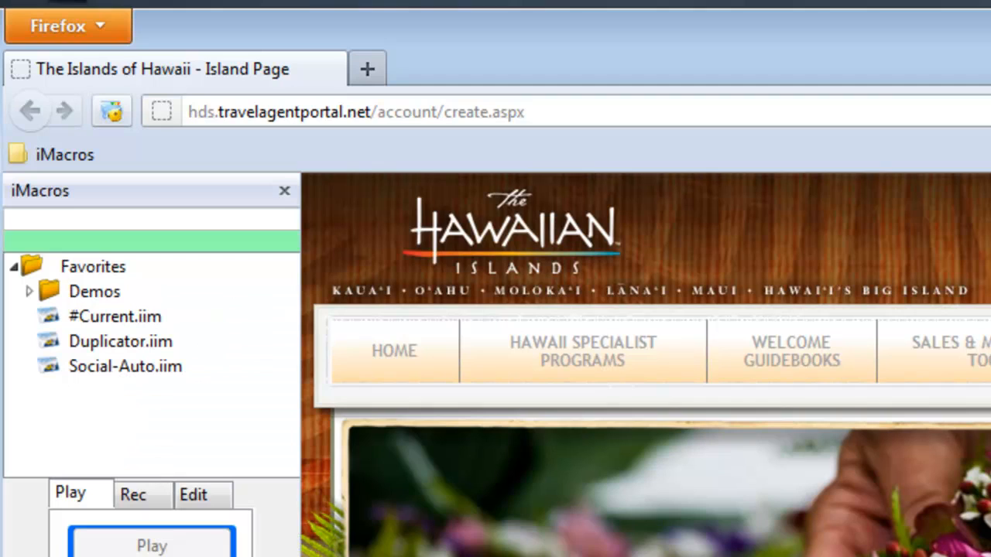
click(132, 494)
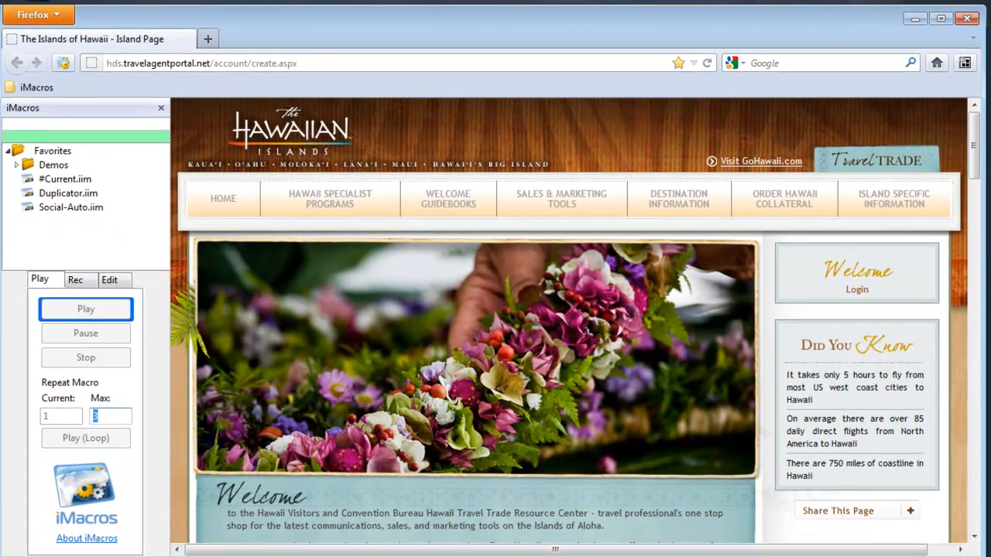
scroll(down, 3)
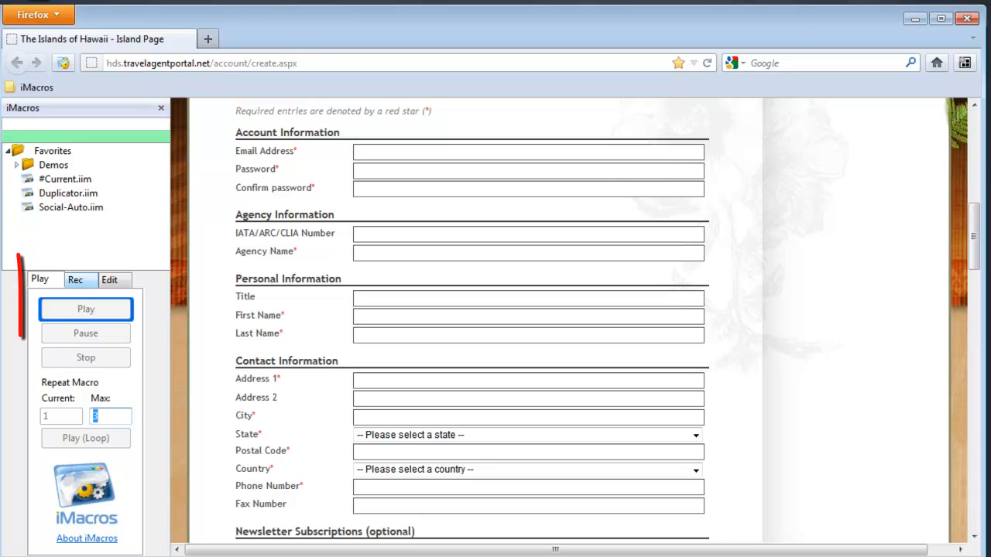
Start recording a new macro and enter the account and agency details (cory, 23, lifegr)
click(76, 279)
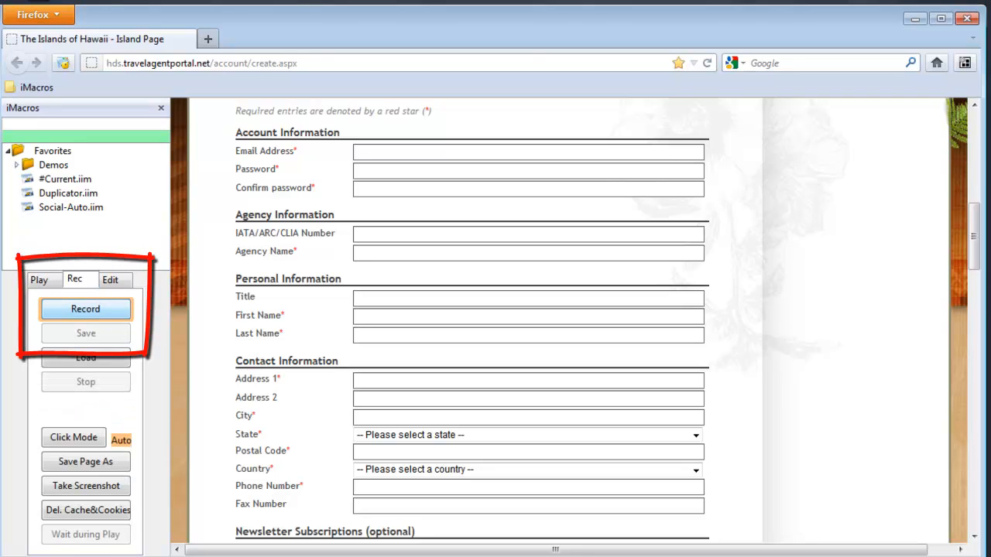
click(85, 309)
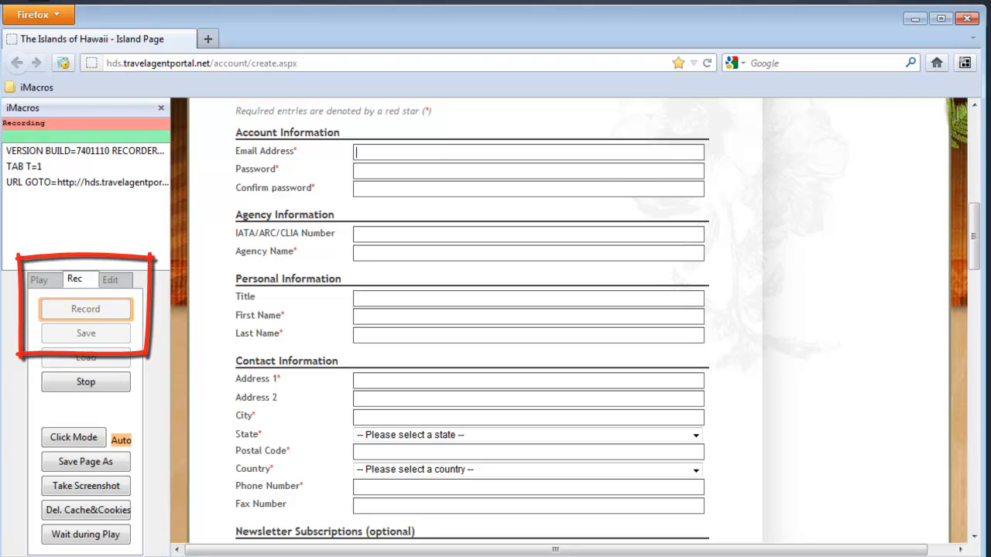
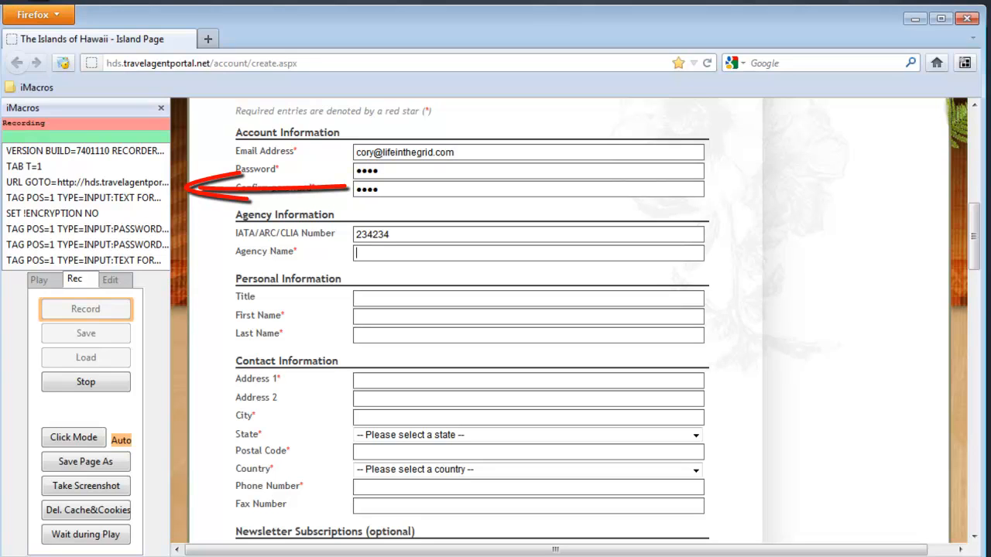
text(lifegrid)
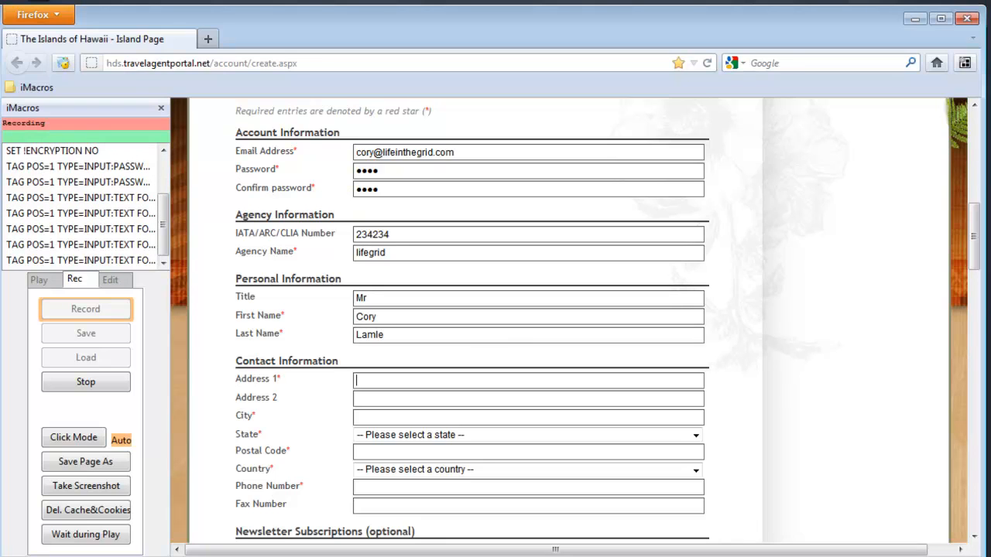
Fill in address 888 Phoenix, city Phoenix, state Arizona, zip 0980980 and phone starting 888
text(888 P)
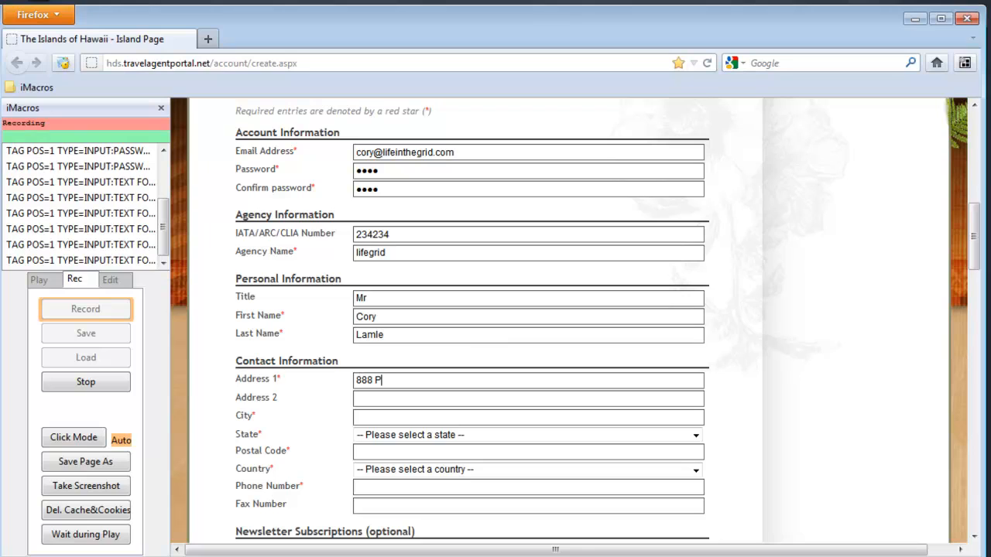
text(hoenix)
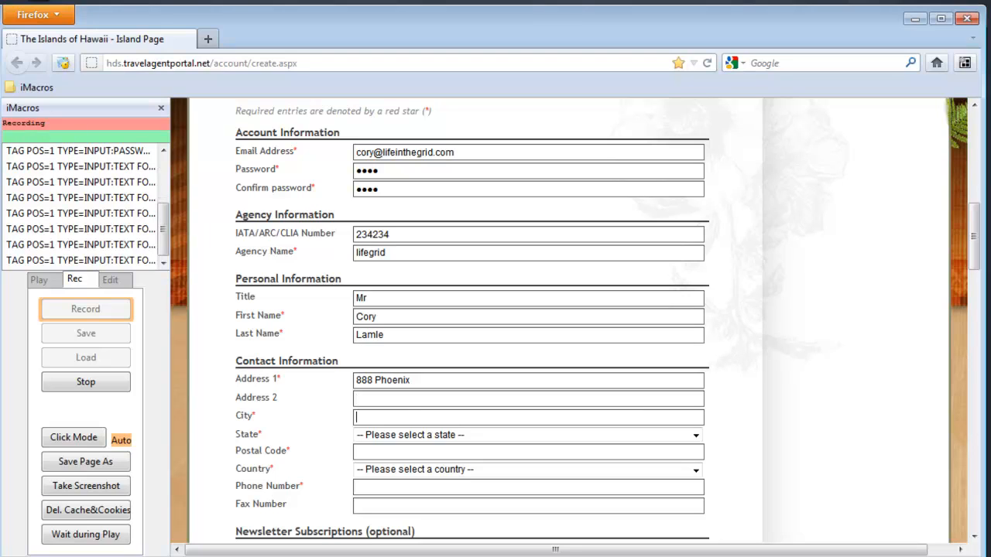
text(Phoenix)
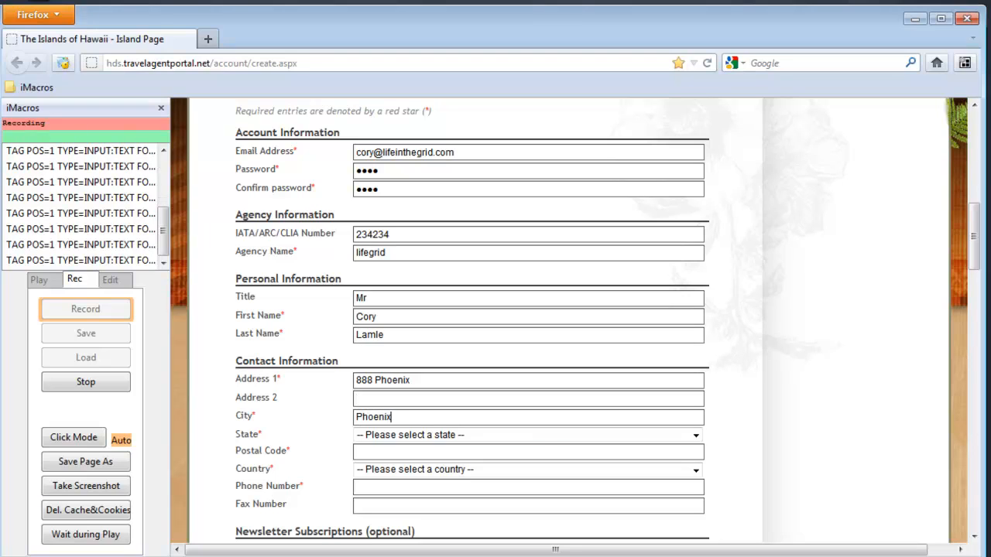
click(528, 435)
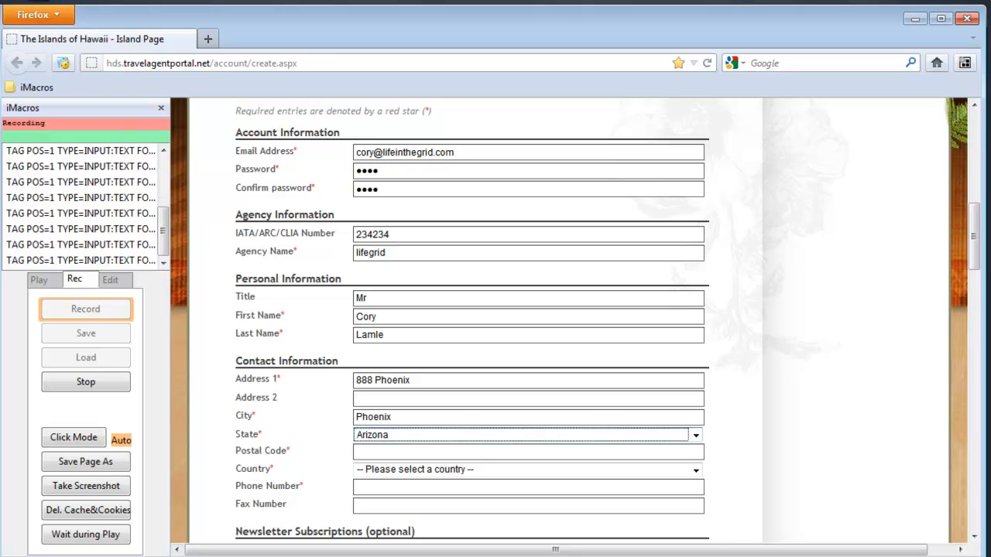
text(0980980)
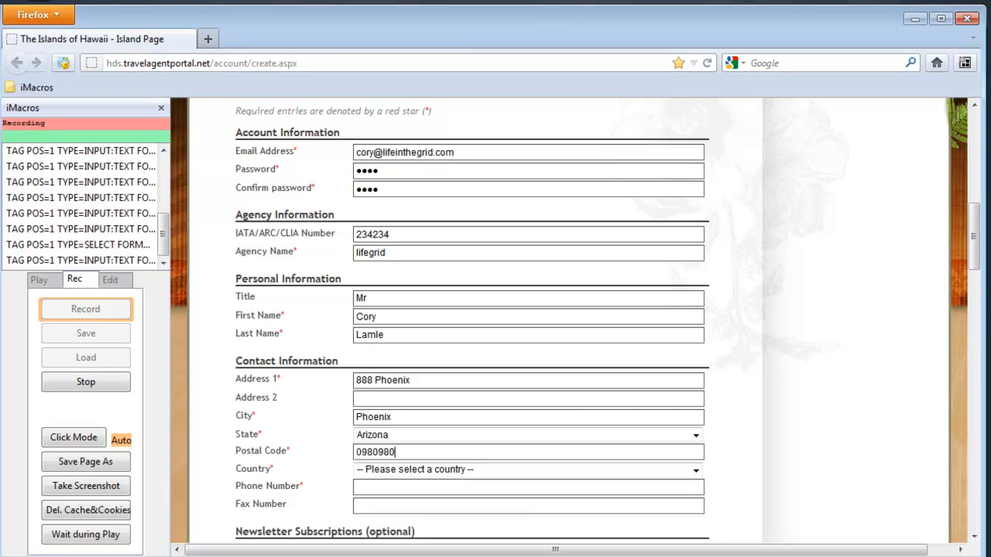
click(529, 469)
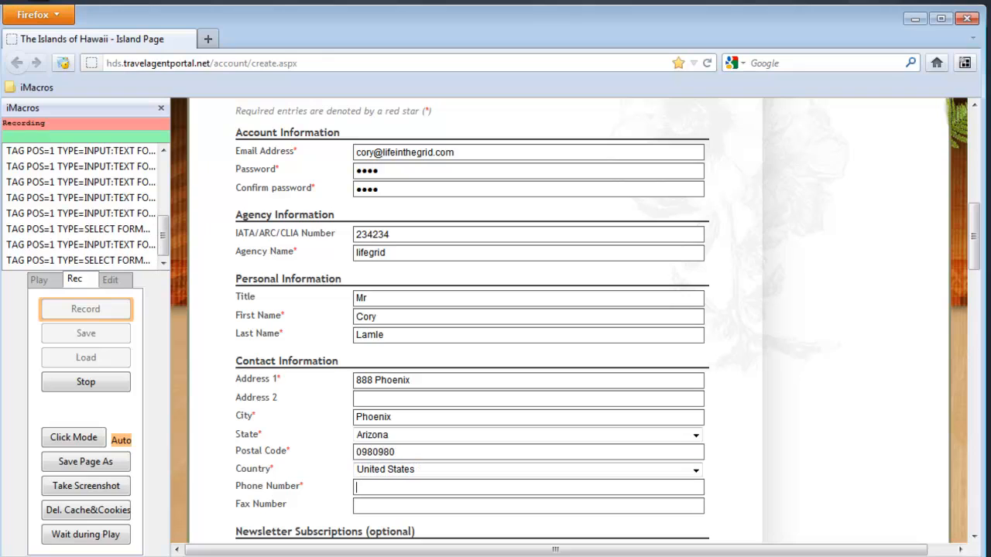
text(888-999-999)
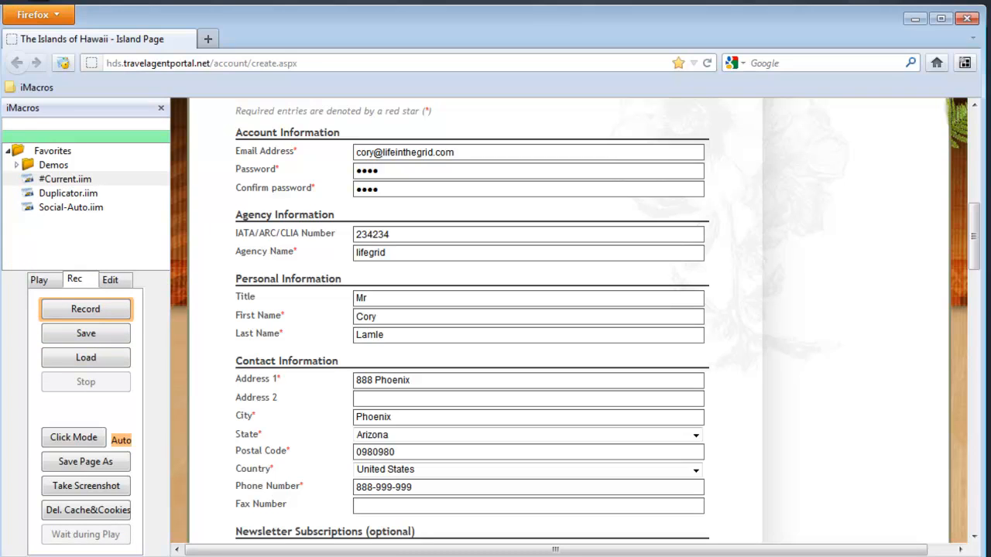
click(65, 179)
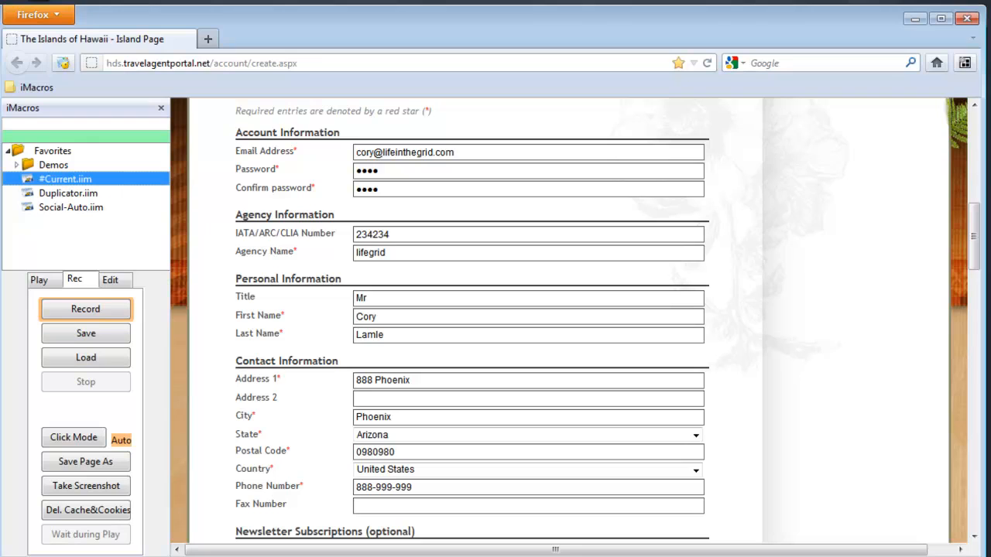
click(39, 280)
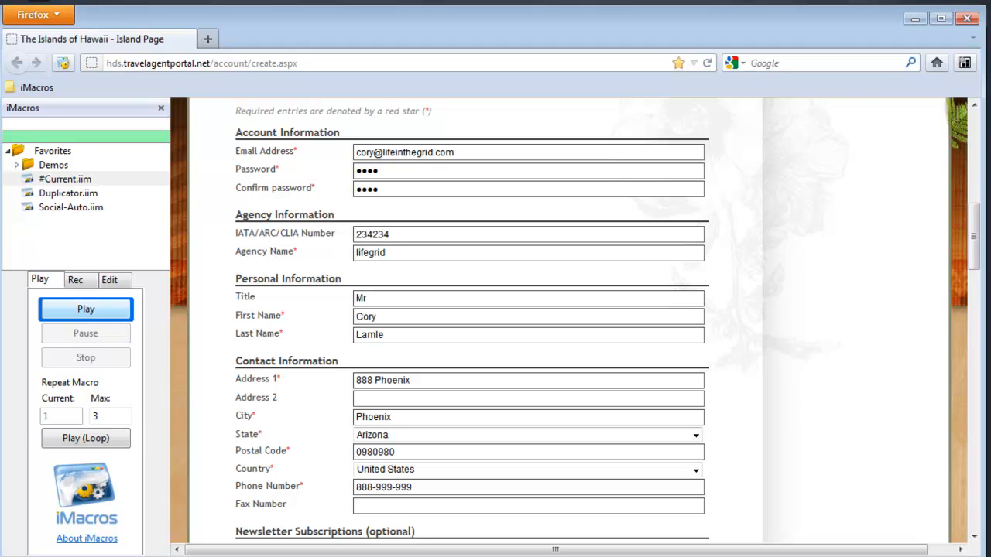
scroll(down, 3)
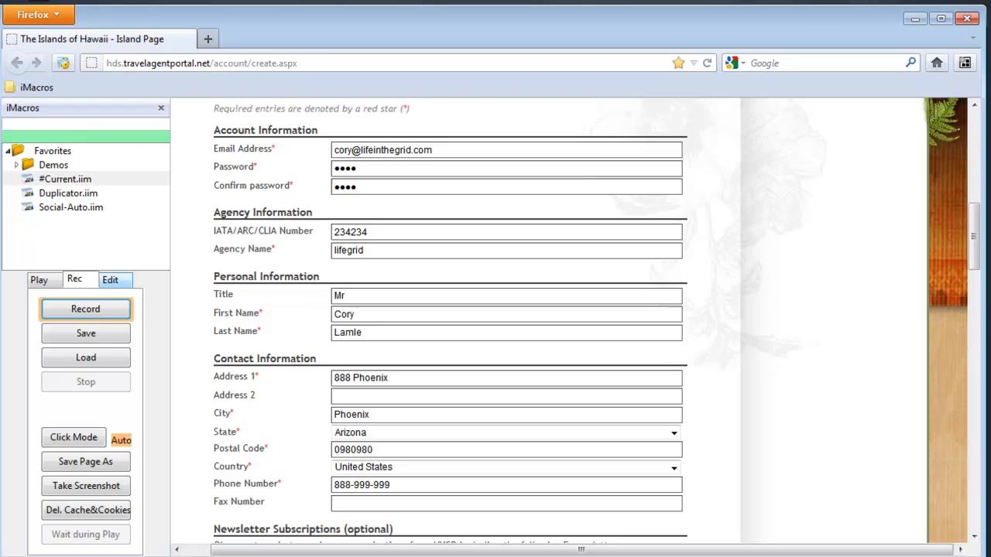
Change the iMacros replay speed from Fast to Medium, apply it, and return to Play
click(85, 382)
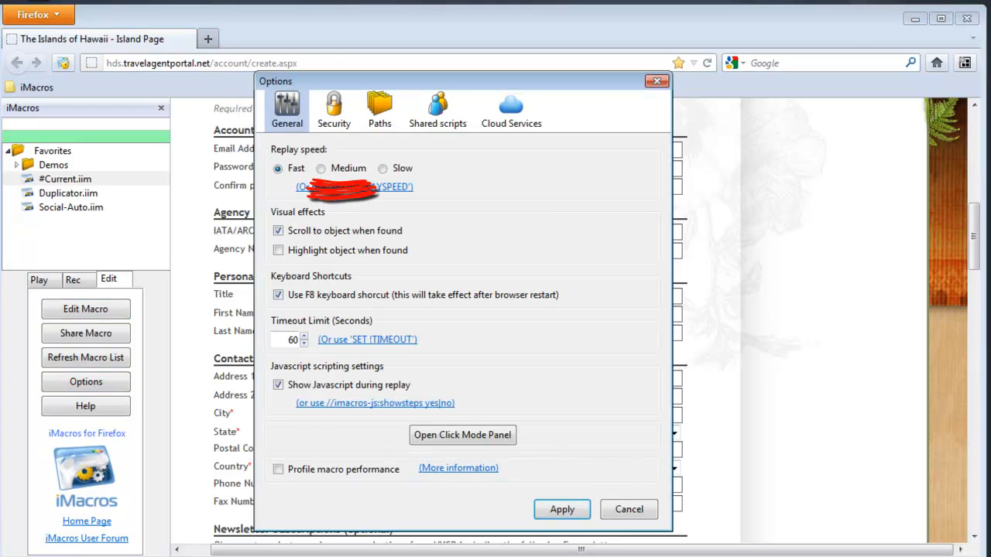
click(320, 168)
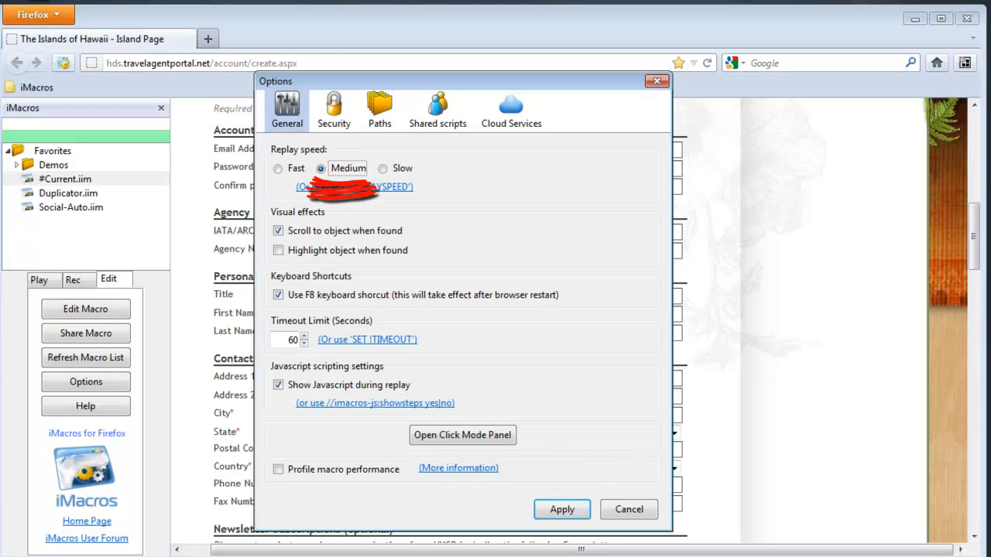
click(629, 509)
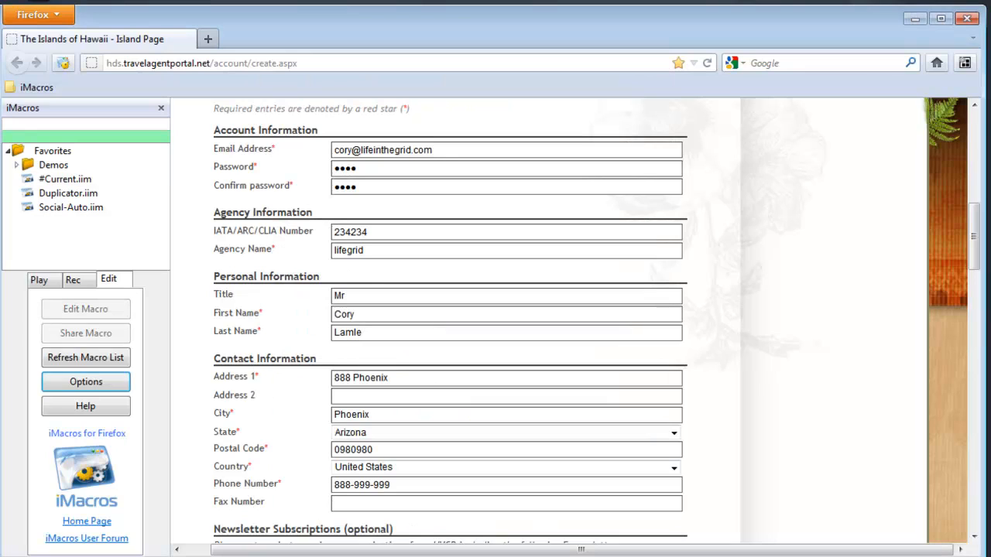
click(39, 279)
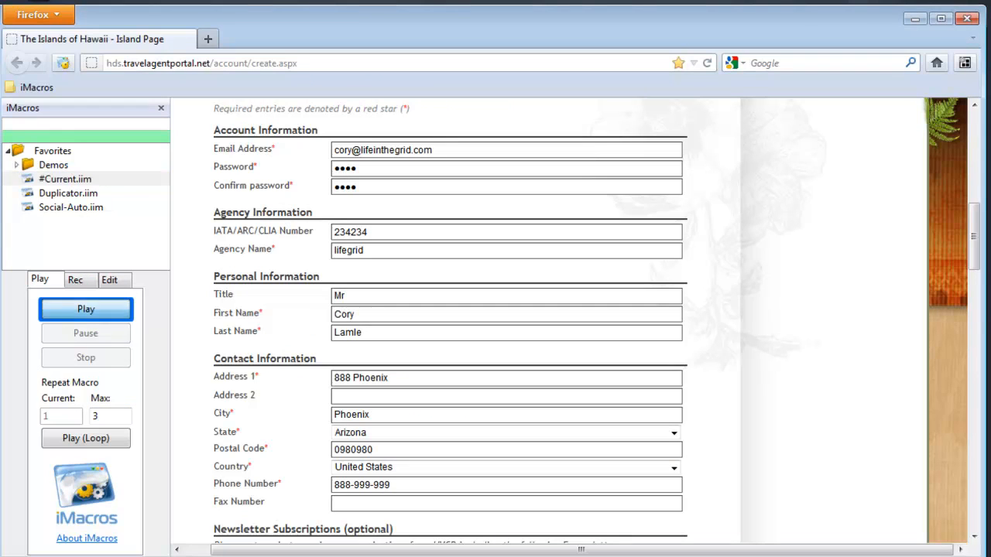
Replay the recorded #Current macro so it refills the registration form with the same details
click(85, 309)
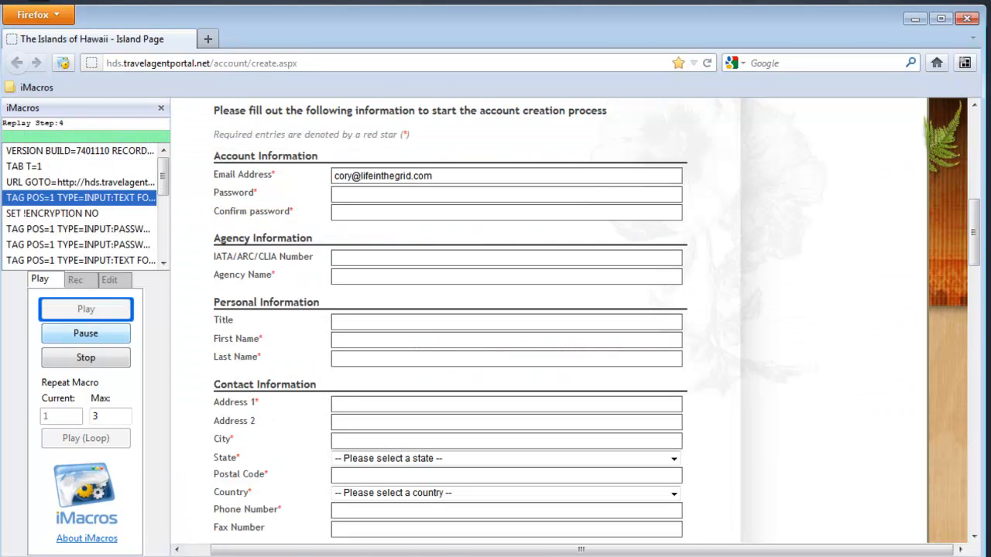
text(••••)
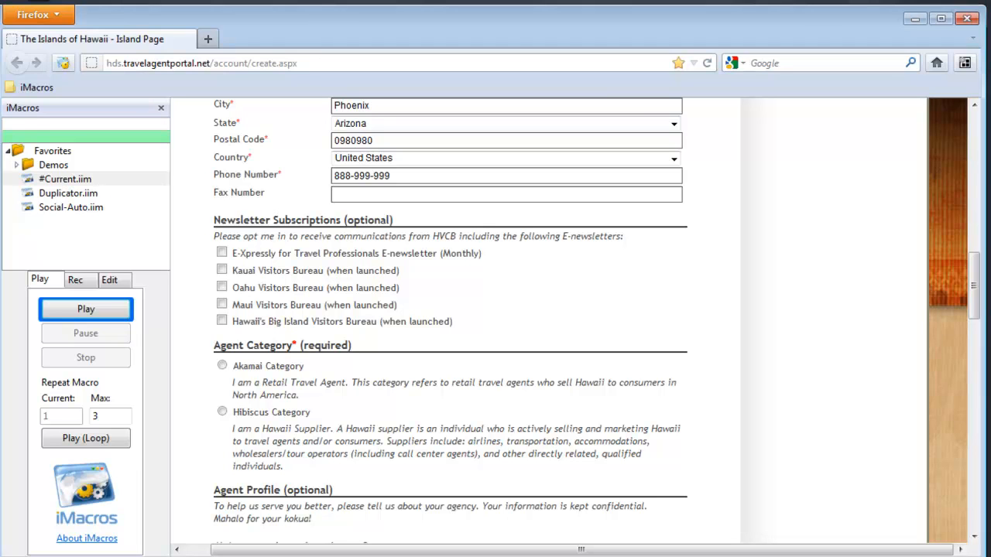
click(85, 309)
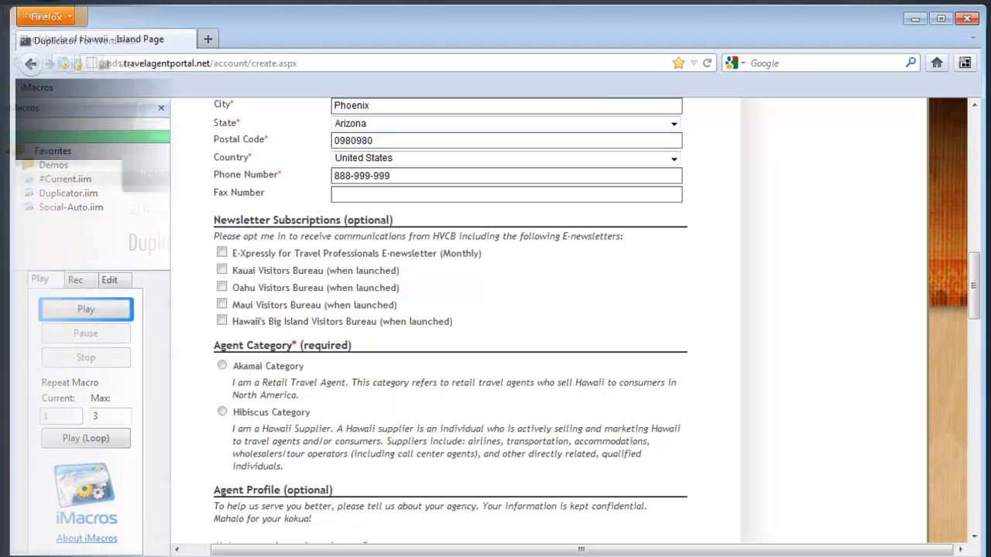
Switch to the 'Dashboard ‹ Duplicator Plugin' WordPress tab
click(302, 41)
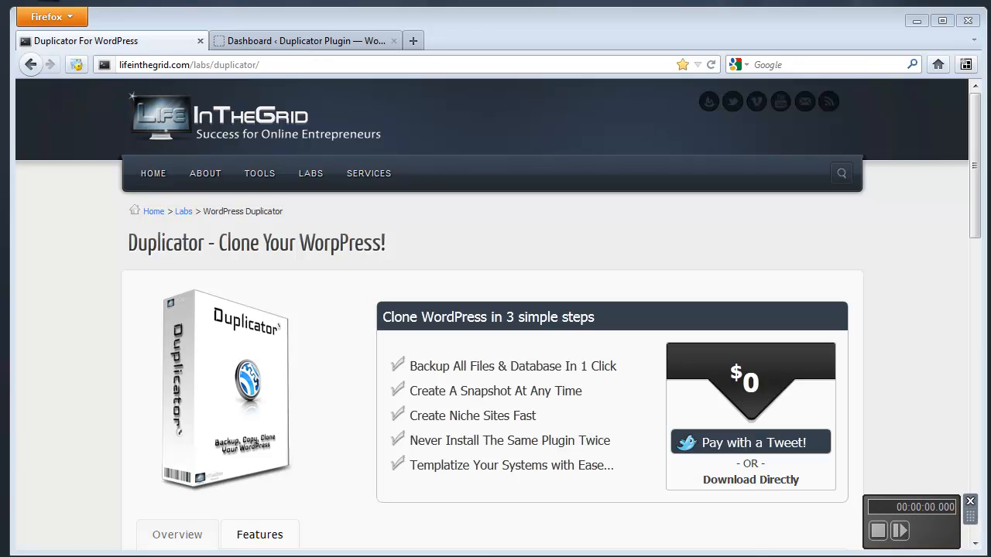
click(302, 40)
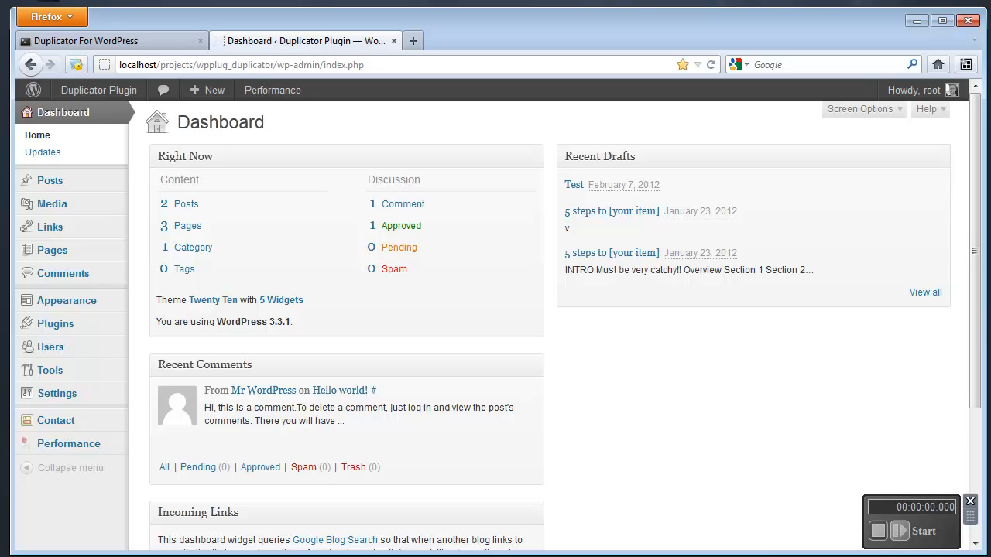
mouse_move(55, 323)
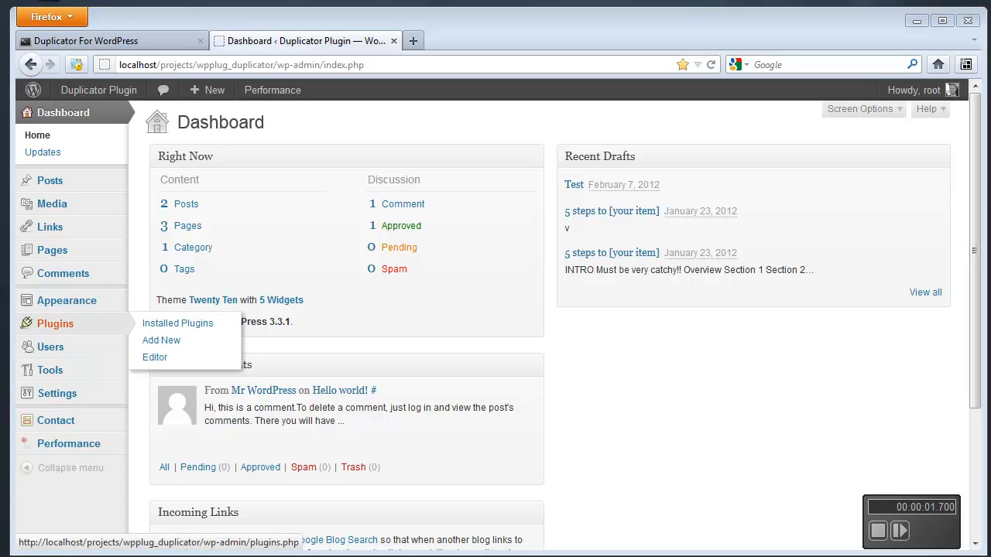
mouse_move(49, 370)
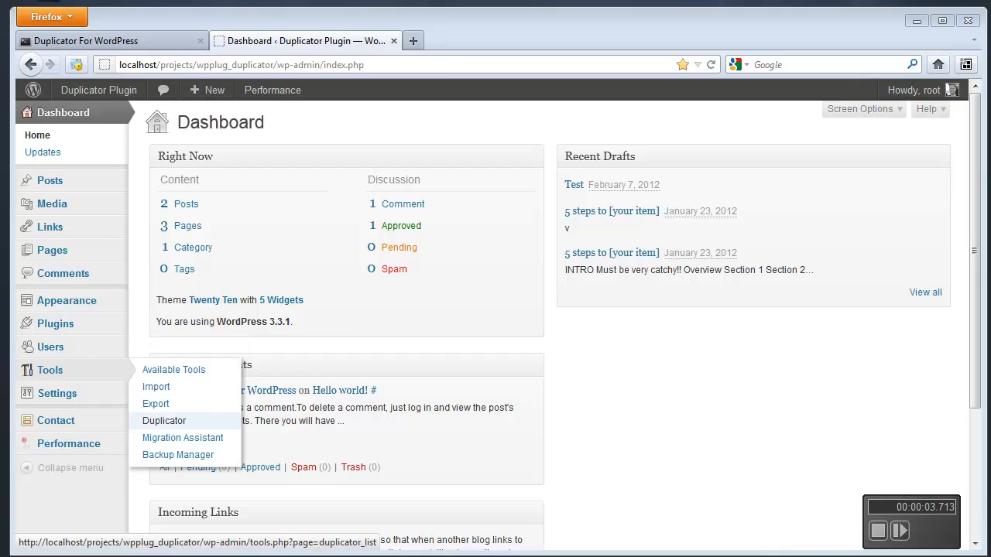
Open the Duplicator packages page and enter 'test' as the new package name
click(164, 420)
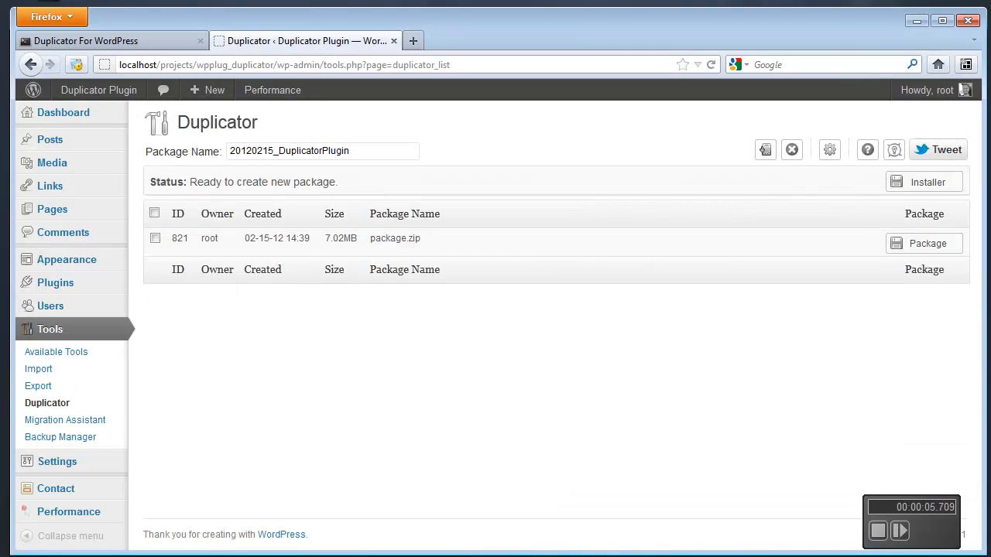
text(test)
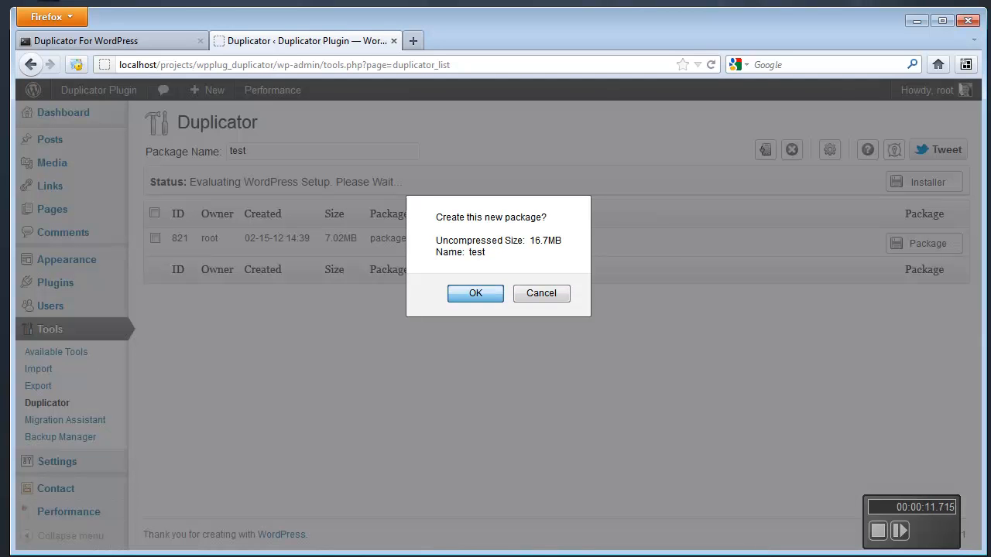
Create the test package and save install.php and test.zip into D:\WEB\demos\wp-test
click(475, 293)
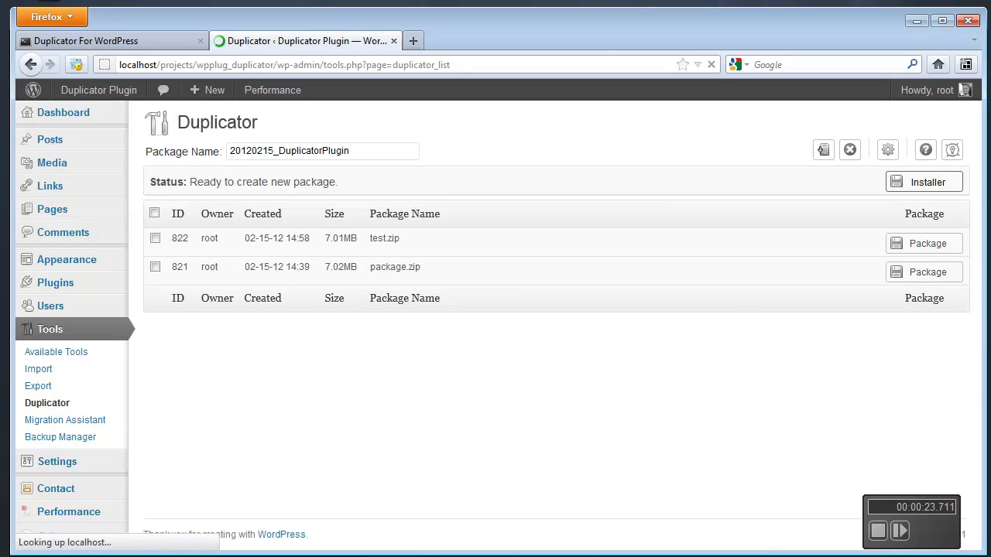
click(923, 181)
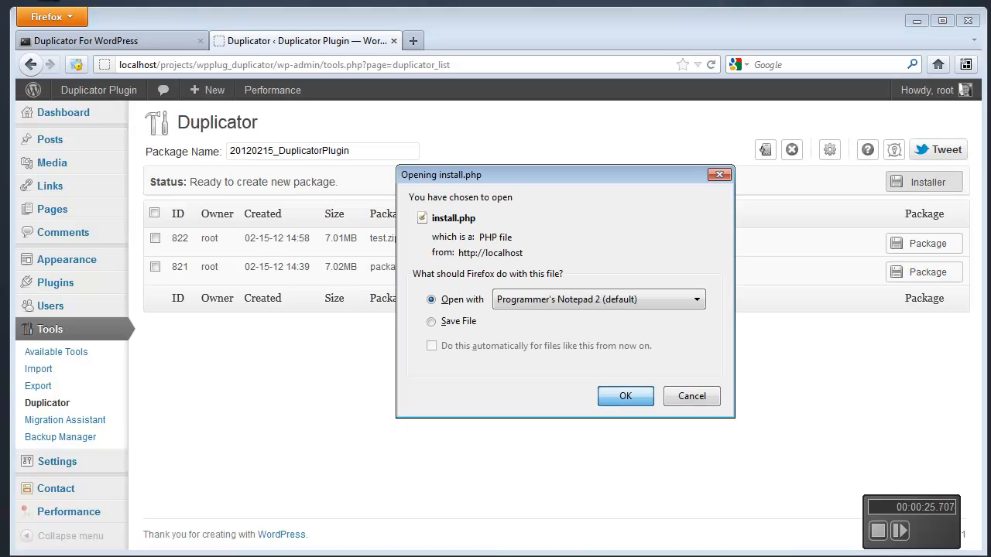
click(431, 322)
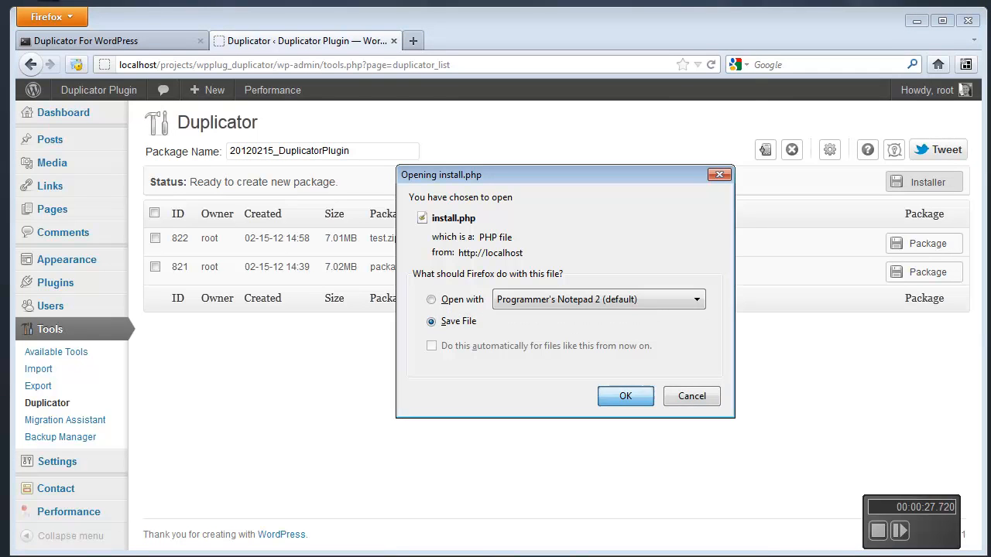
click(624, 395)
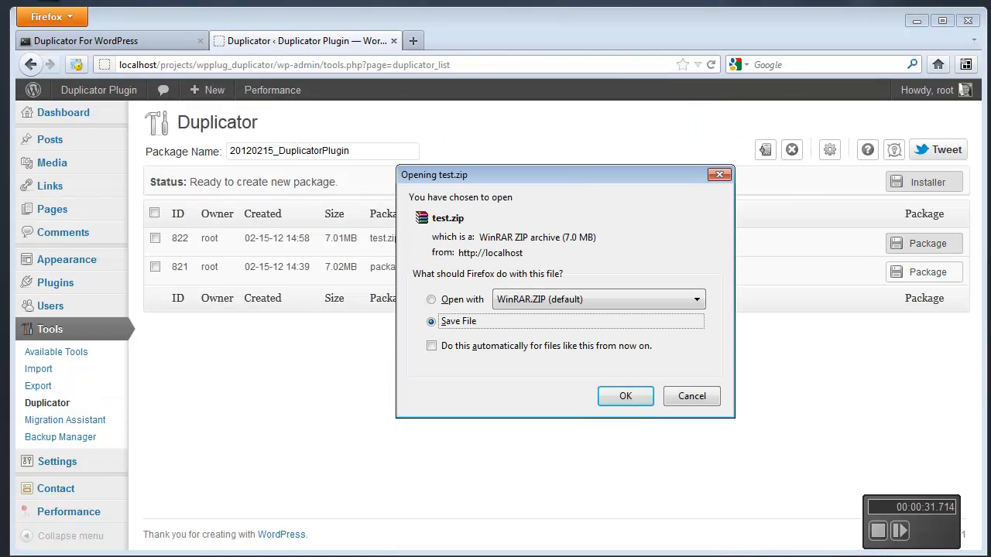
click(625, 395)
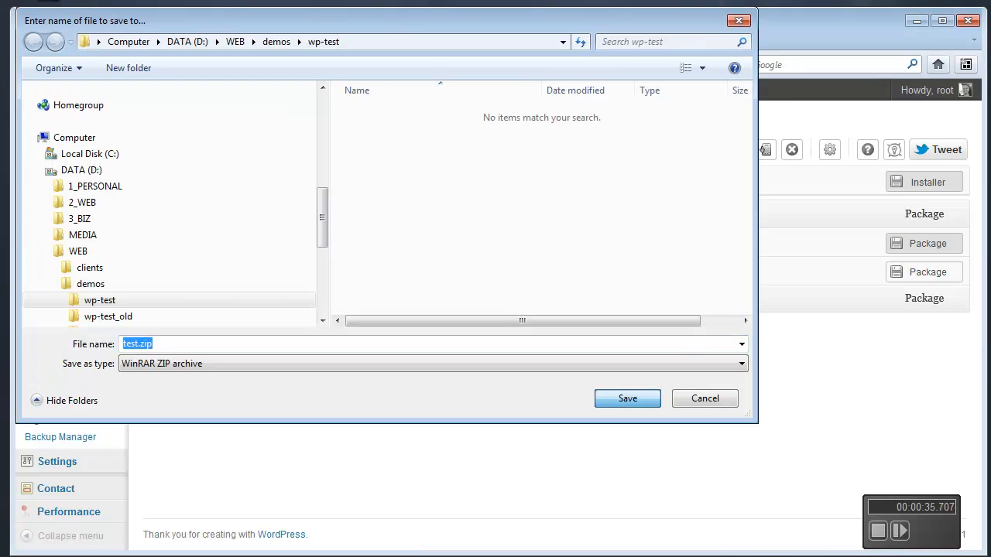
click(627, 398)
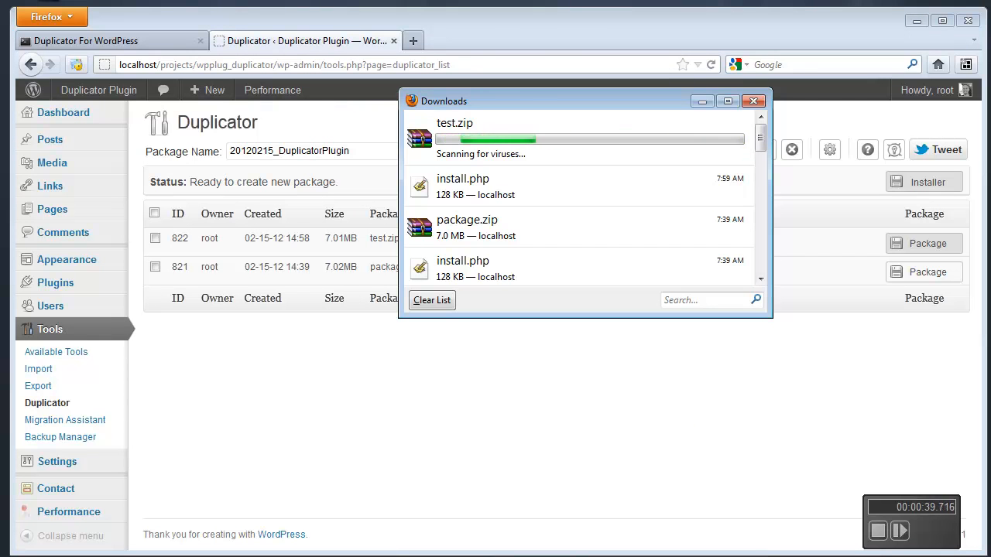
click(753, 101)
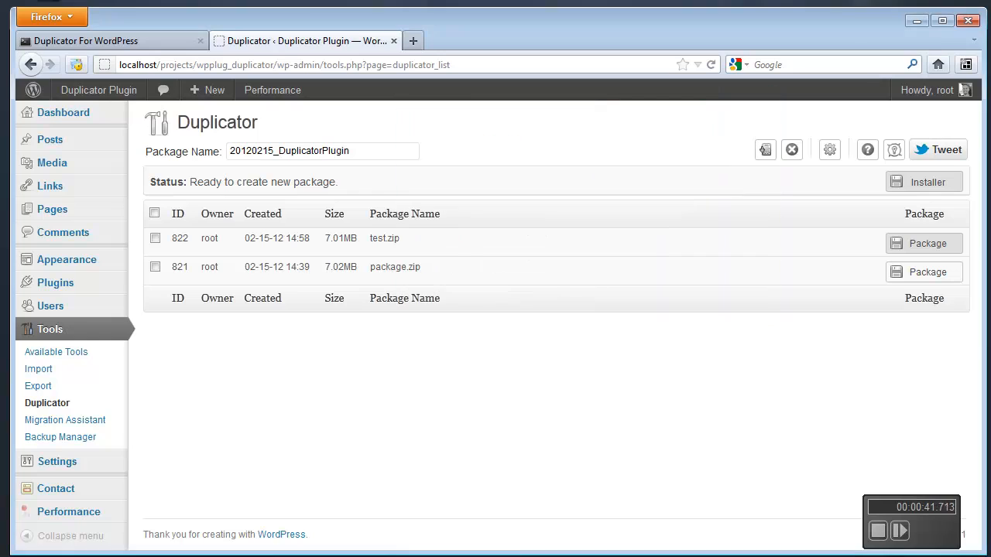
In a new tab, launch install.php from localhost's demos/wp-test folder
click(412, 40)
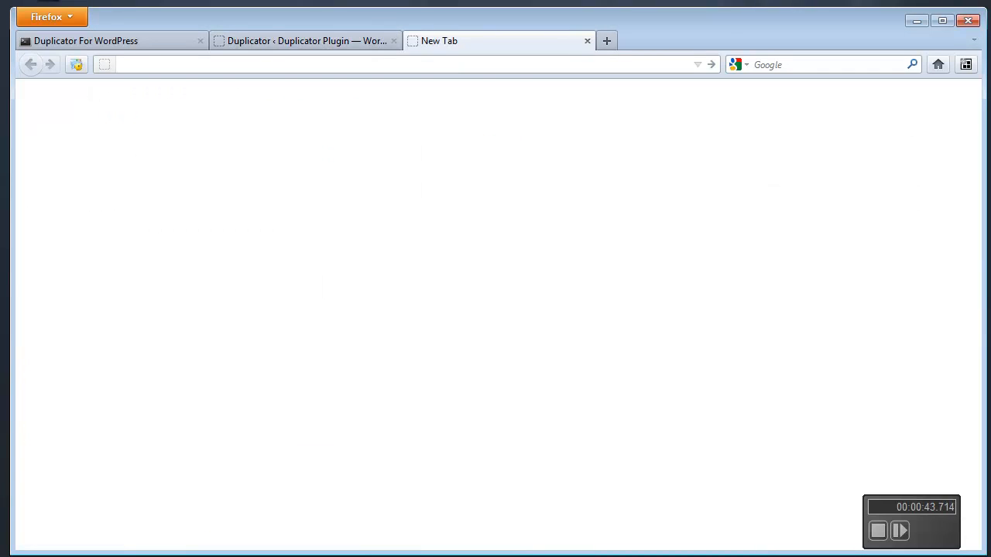
text(localhost)
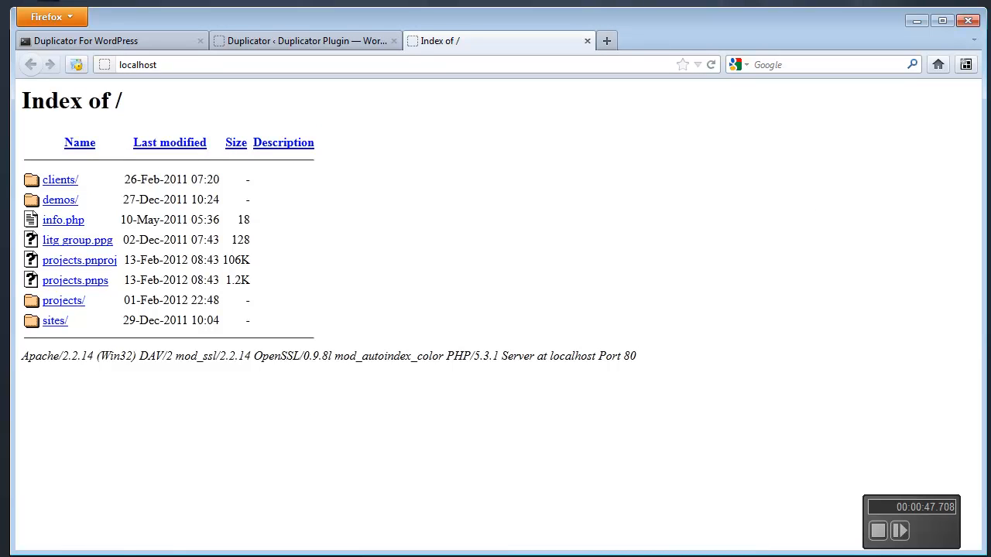
click(59, 200)
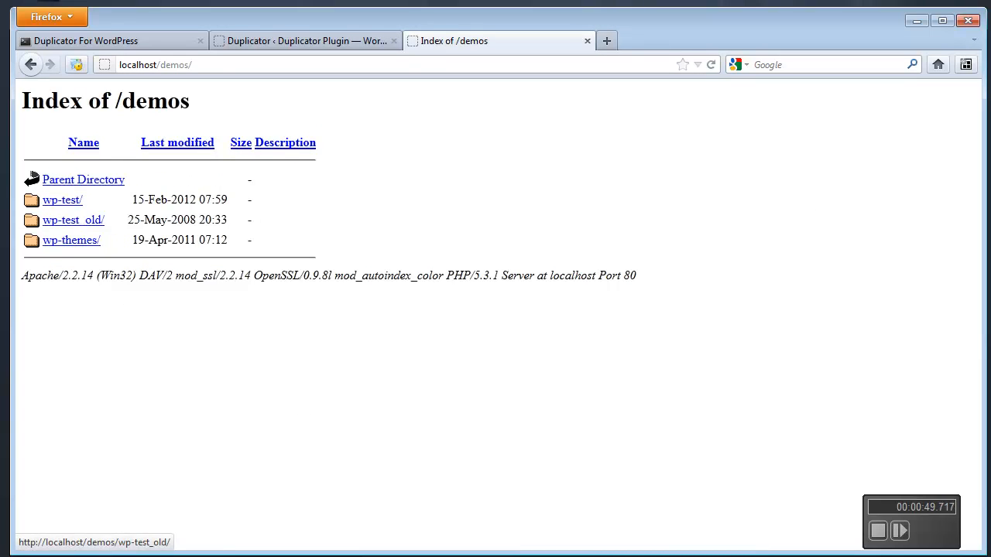
click(62, 199)
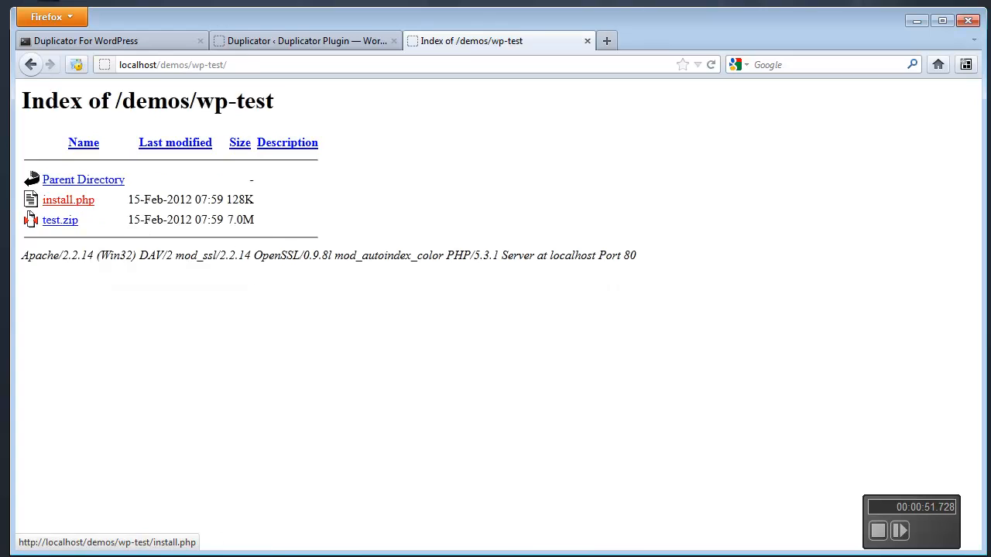
click(68, 200)
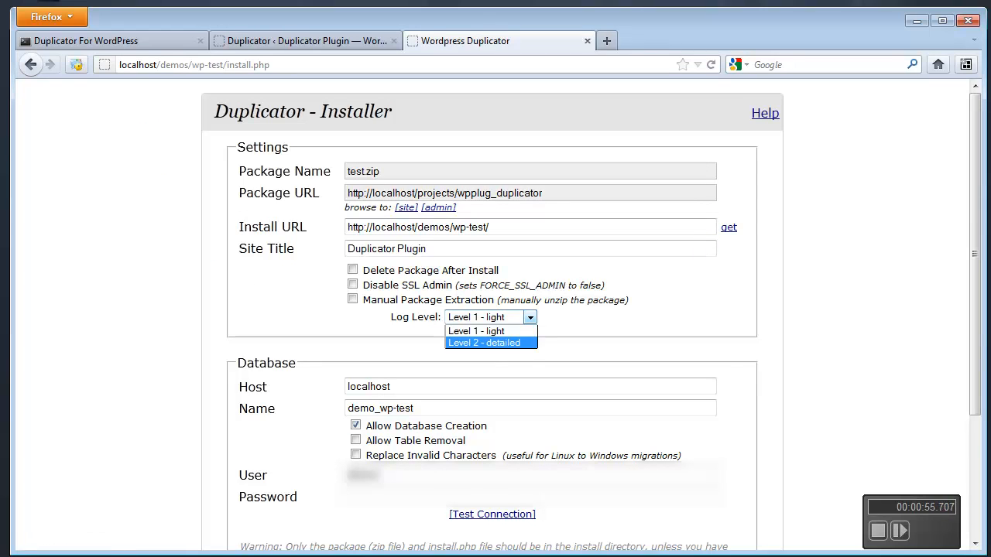
Set Level 2 detailed logging, allow table removal, pass validation, and run the installer
click(484, 342)
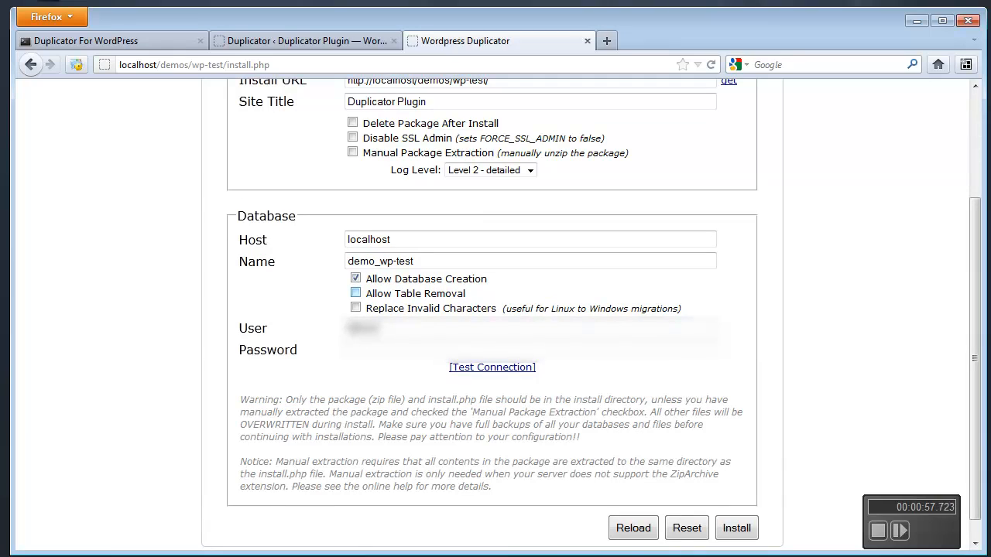
click(355, 293)
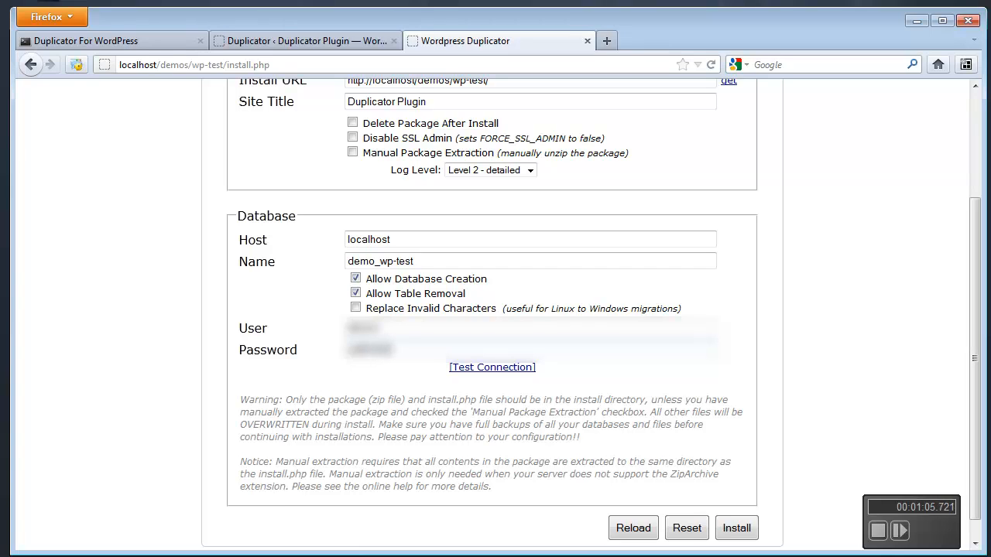
click(491, 367)
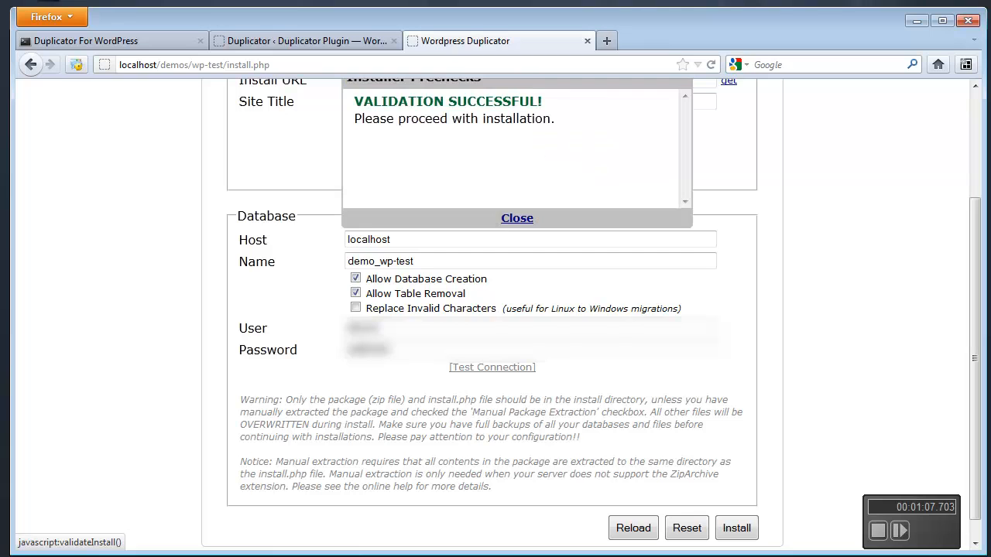
click(516, 218)
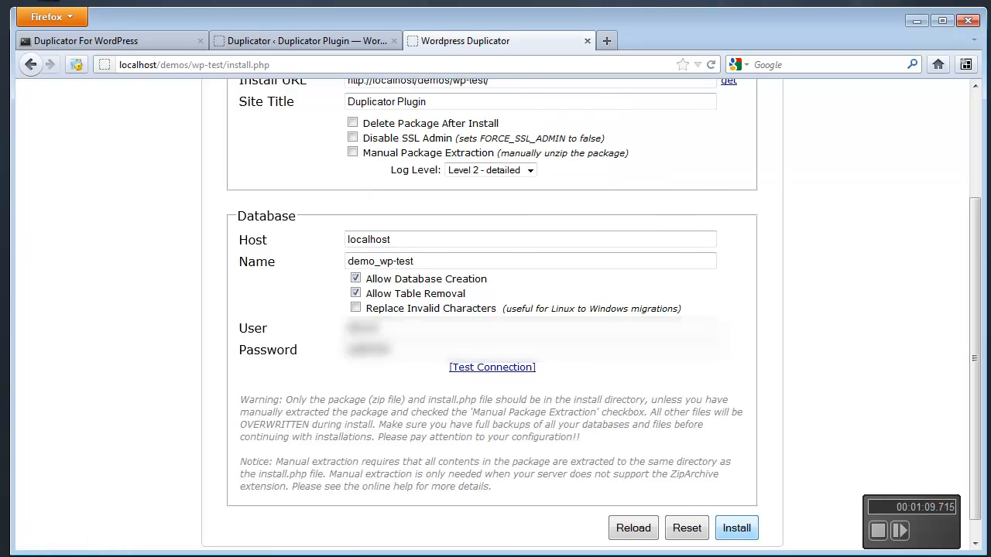
click(736, 527)
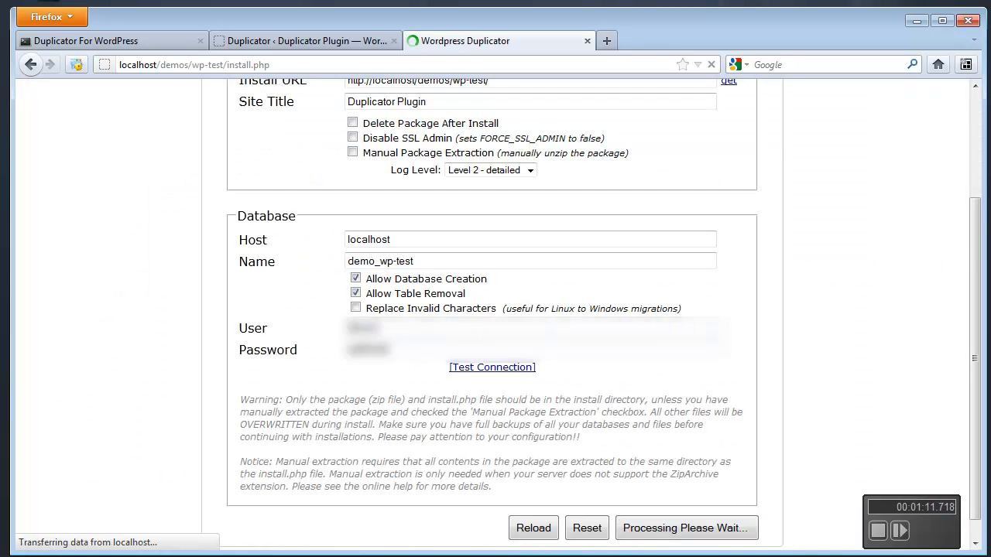
click(686, 528)
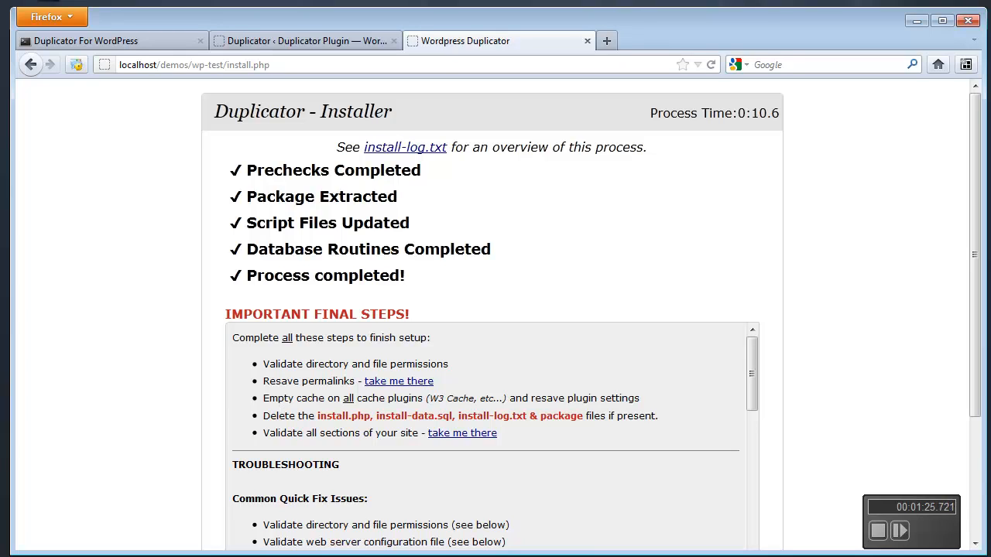
mouse_move(399, 381)
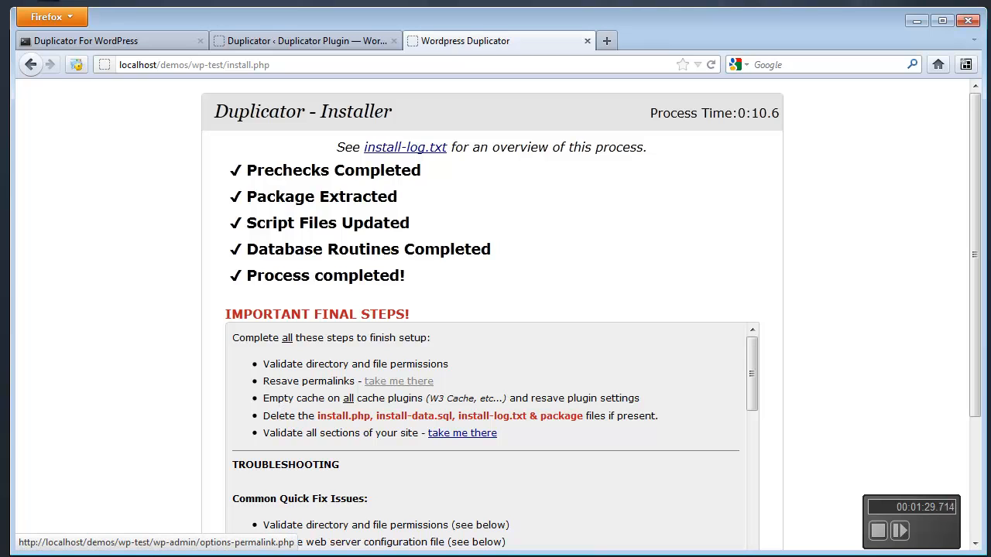
Resave the new site's permalink structure in Permalink Settings, then return to the installer tab
click(399, 381)
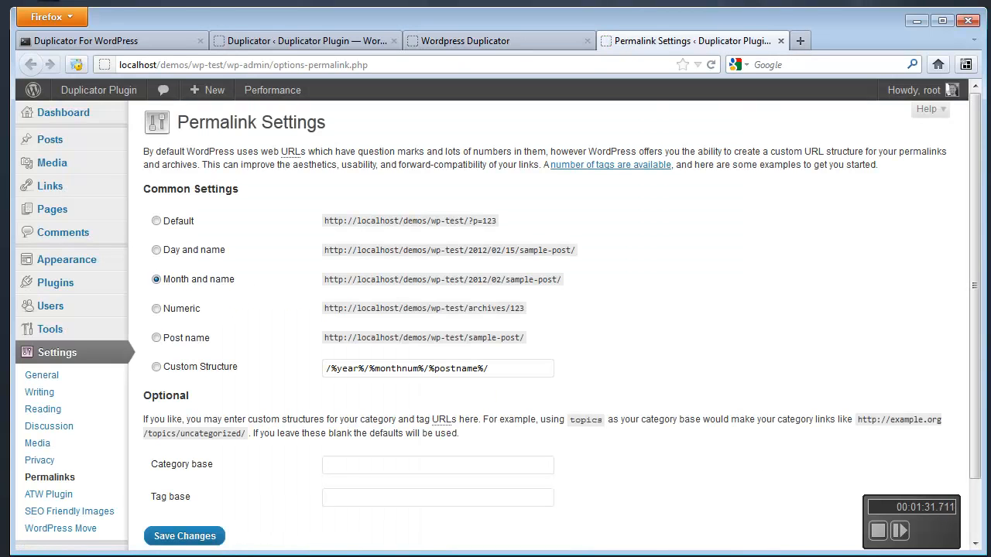
click(184, 536)
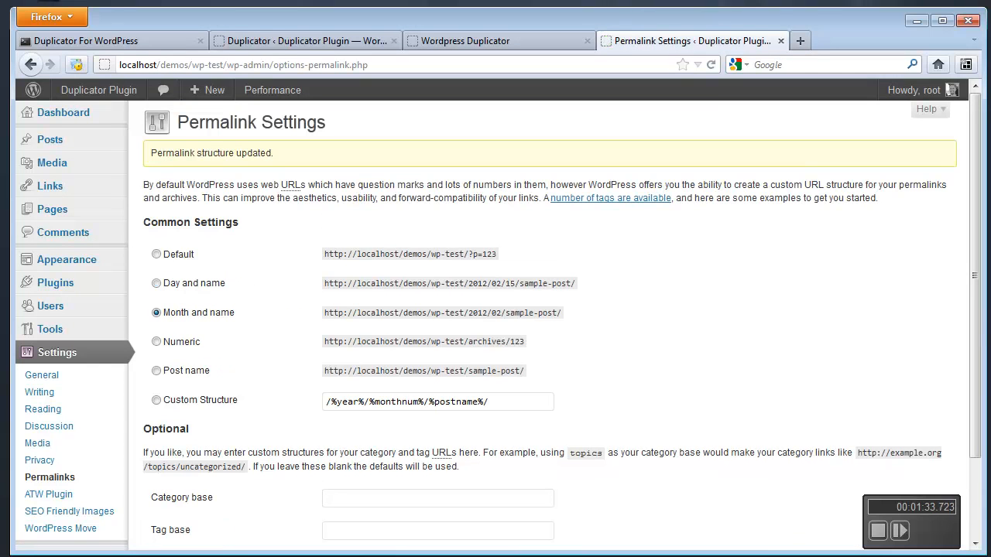
mouse_move(782, 40)
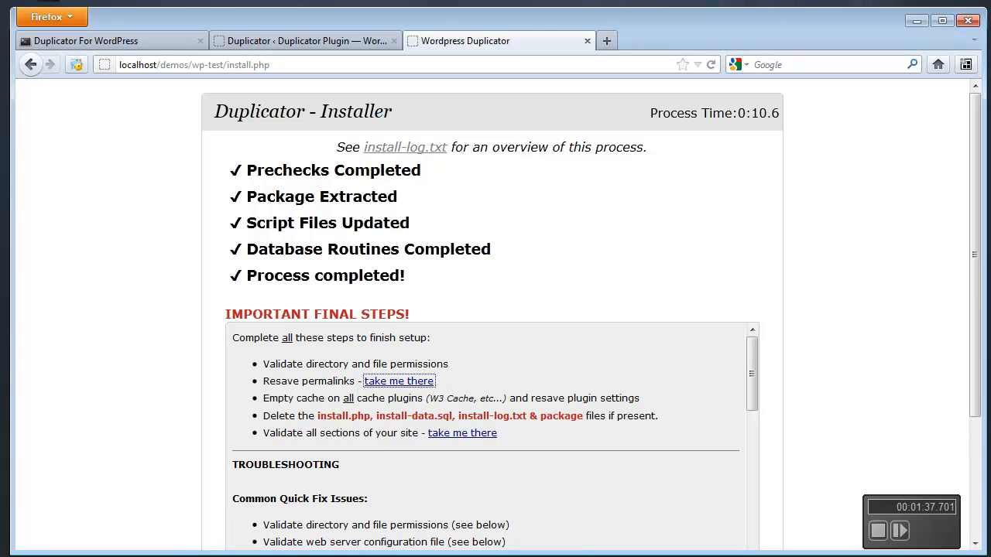
click(405, 147)
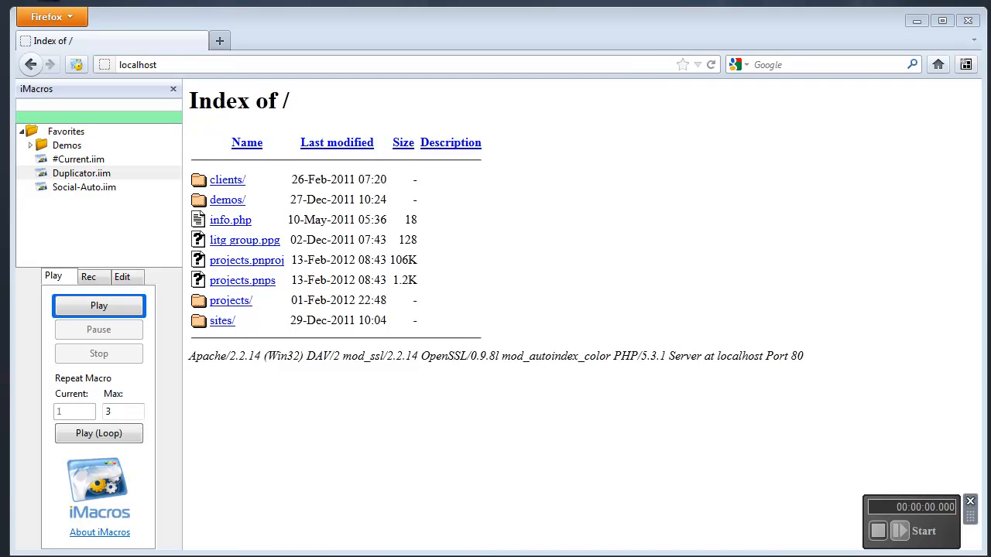
Play Duplicator.iim to log in, download the package and run the installer on the test site
click(98, 305)
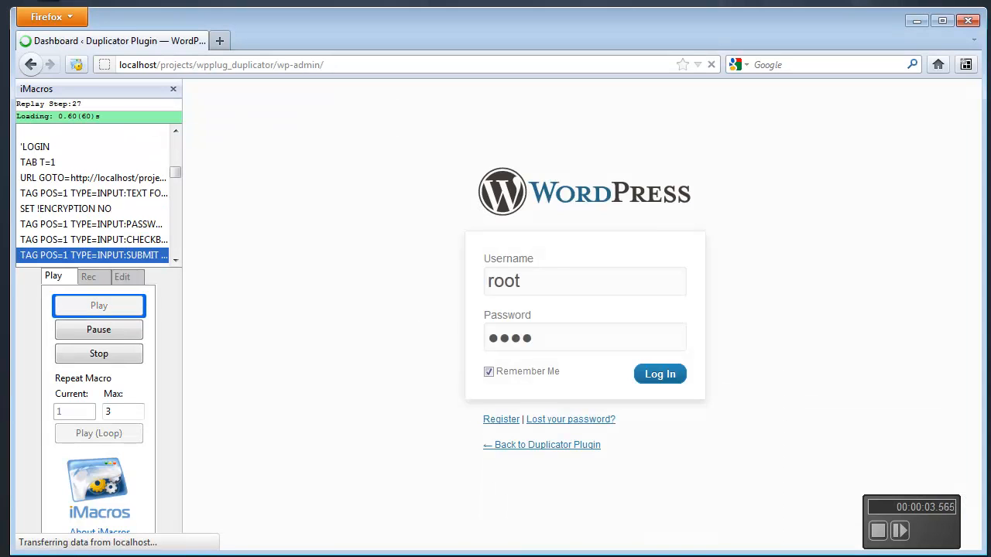
click(659, 374)
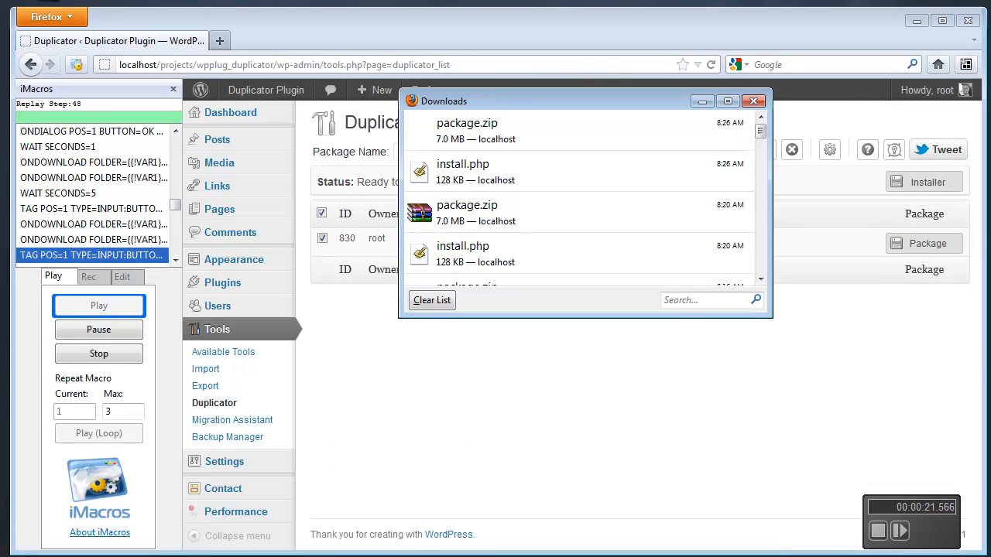
click(753, 101)
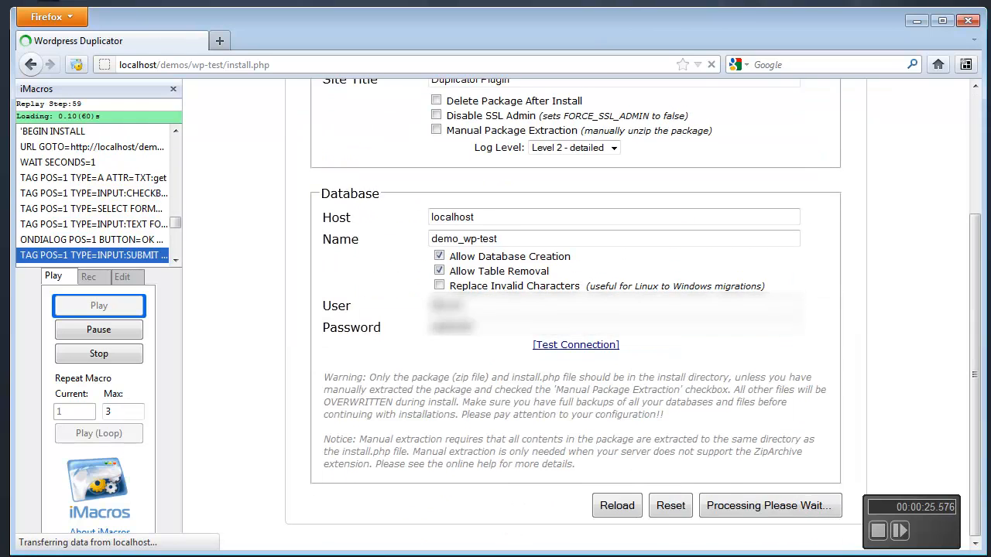
click(768, 505)
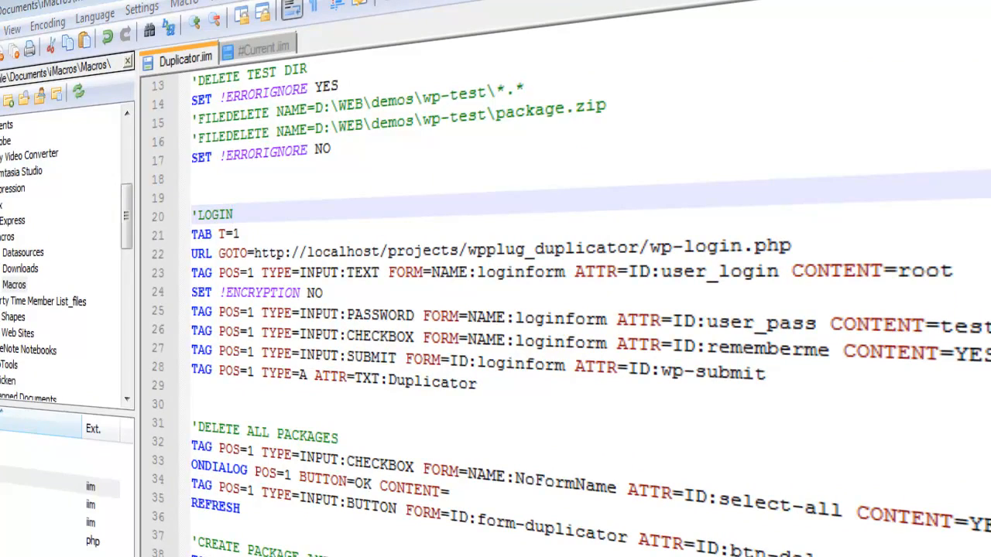
scroll(down, 3)
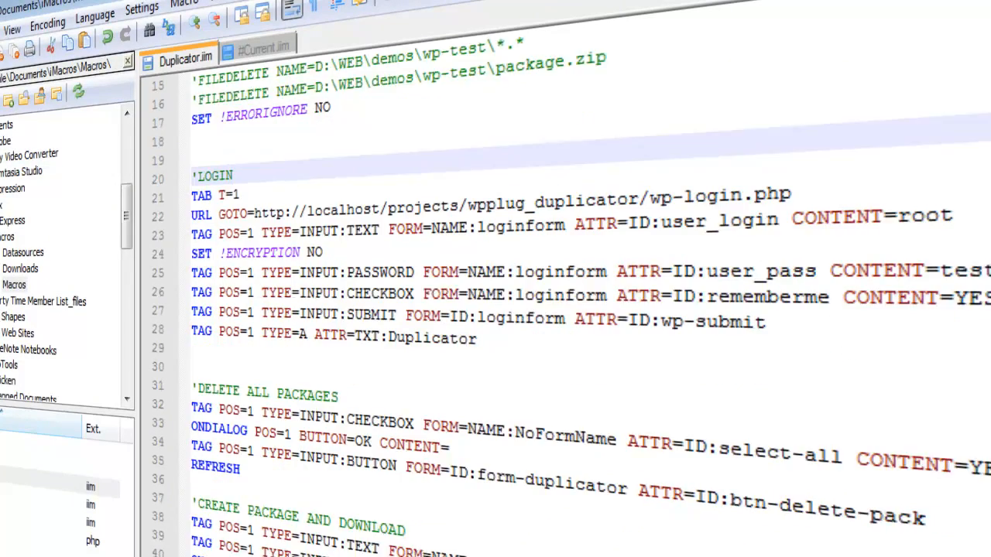
scroll(down, 3)
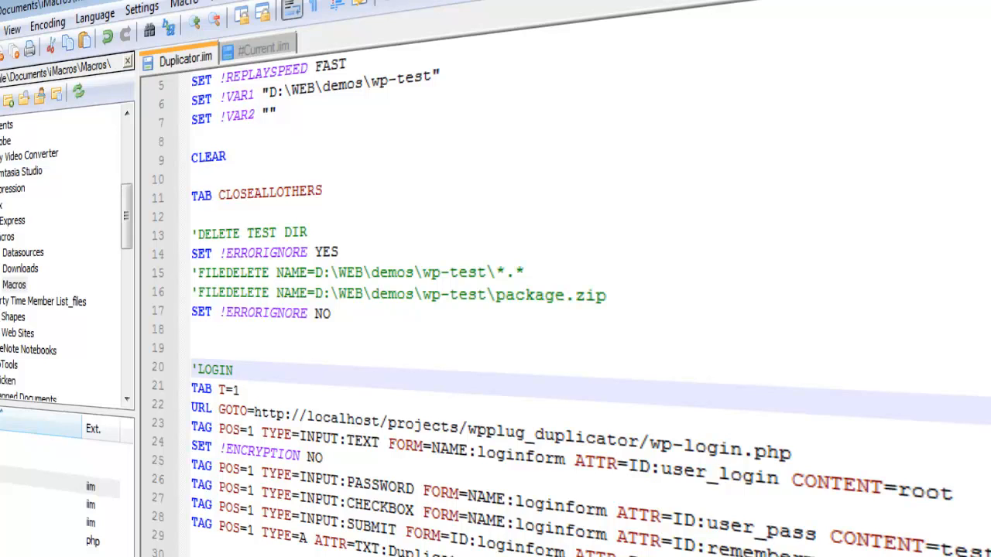
scroll(down, 3)
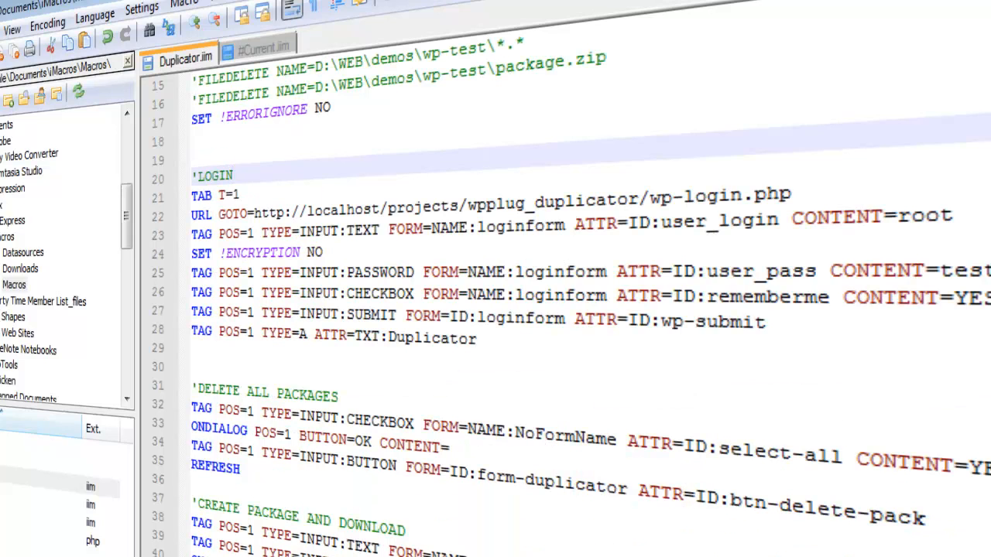
scroll(down, 3)
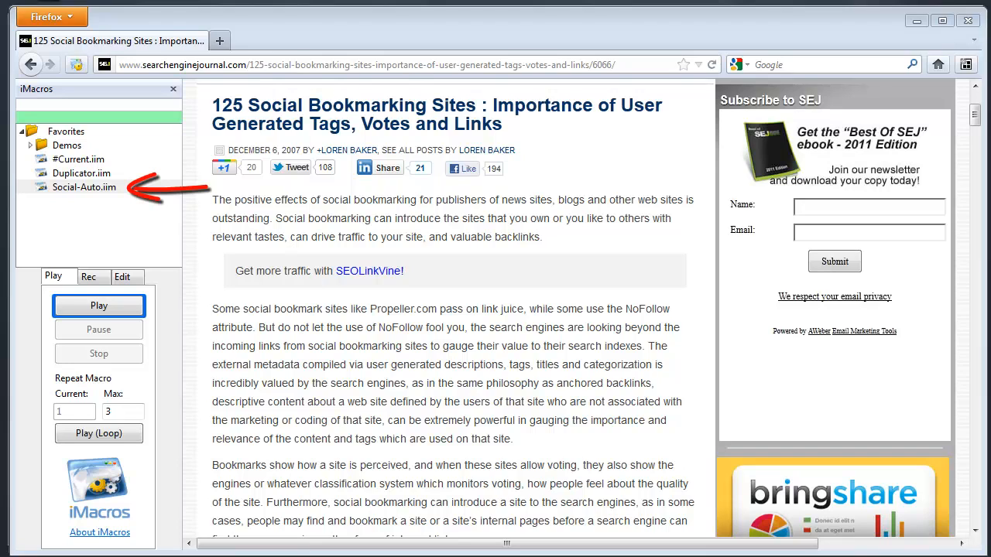
Select Social-Auto.iim in Favorites while the 125 social bookmarking sites article is showing
click(84, 187)
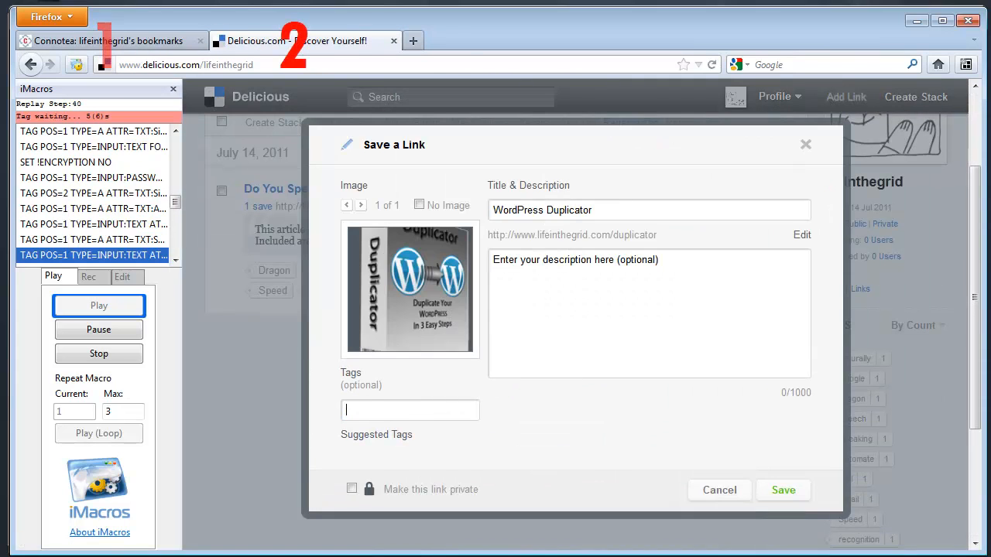
Play Social-Auto.iim to post the Duplicator page to Connotea, Delicious and BibSonomy
click(783, 489)
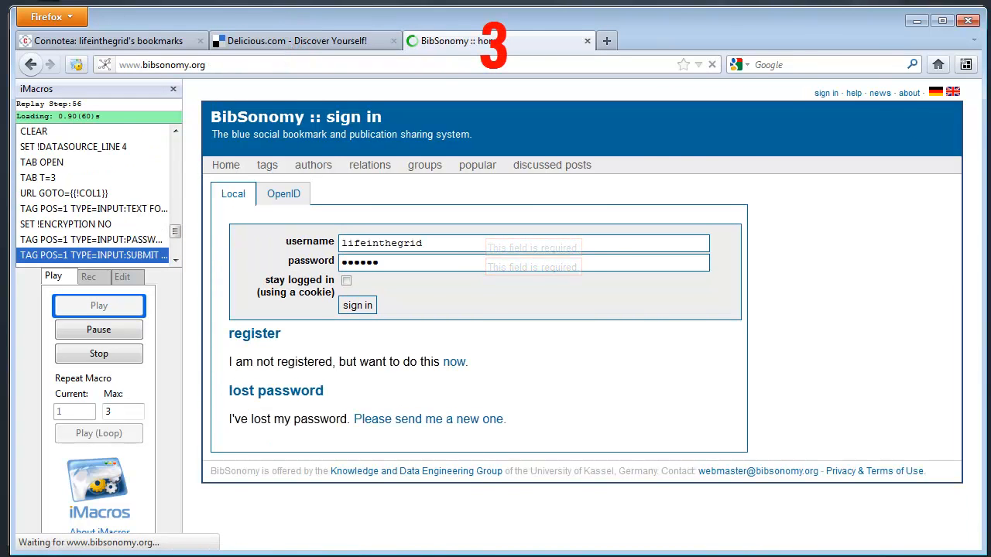
click(357, 305)
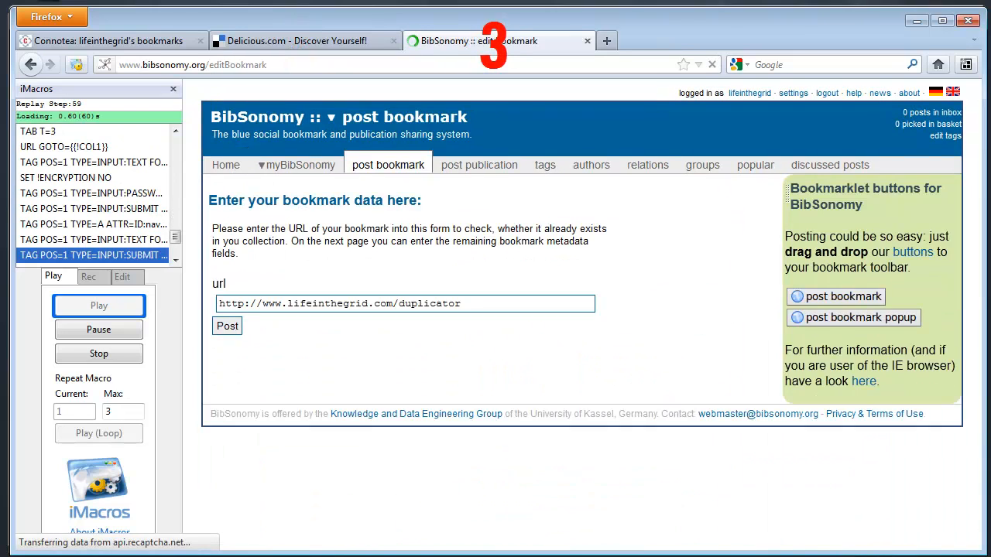
click(227, 325)
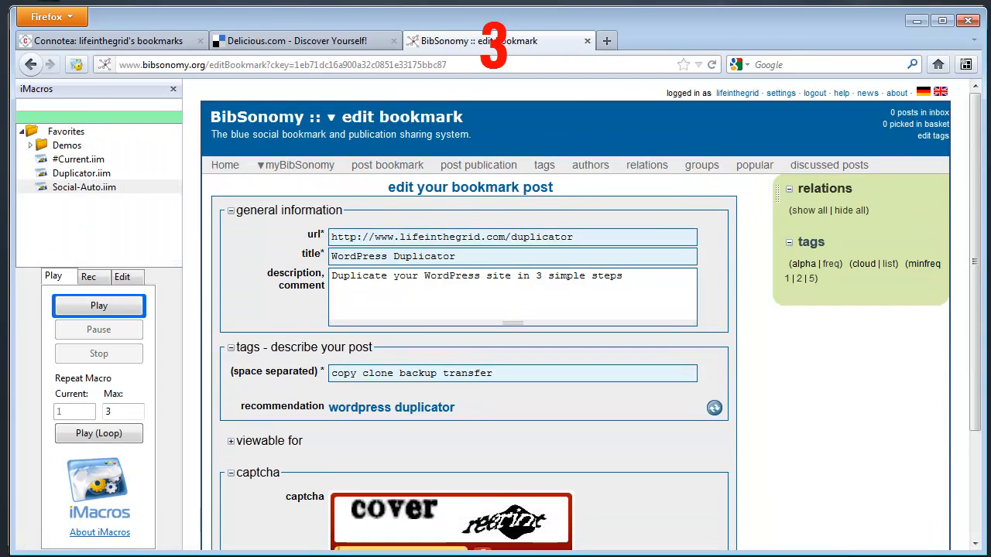
scroll(down, 3)
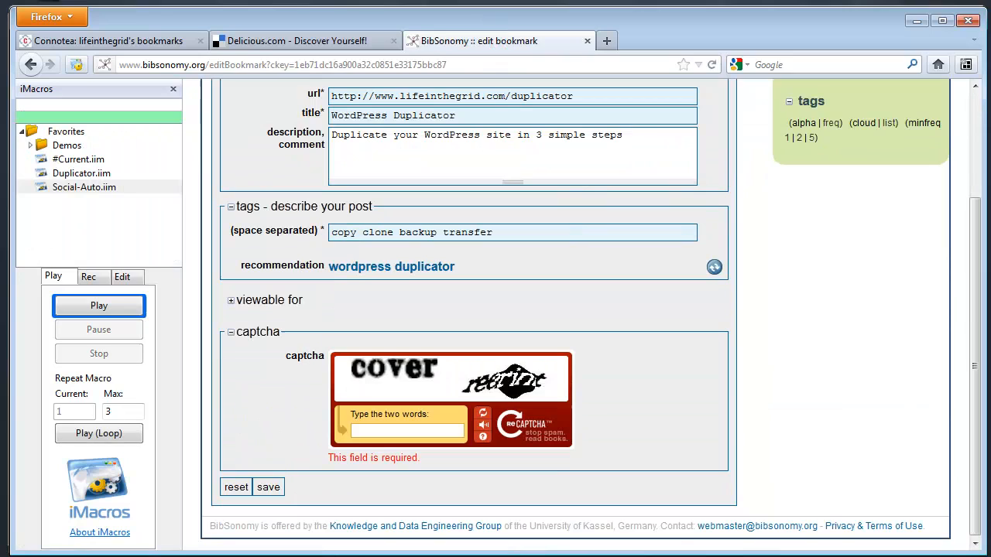
Enter the captcha 'cover reerint', save the BibSonomy post and check Connotea's list
text(c)
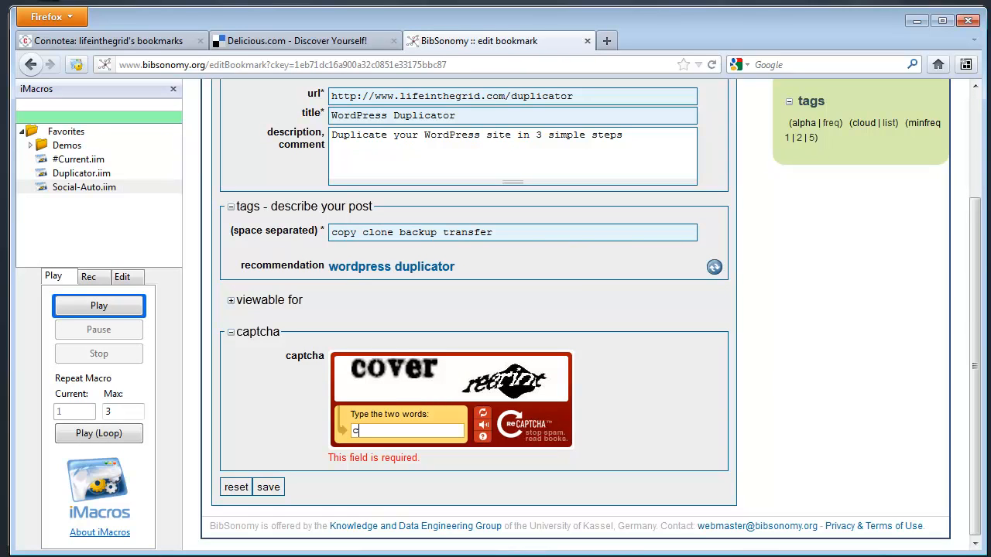
text(over r)
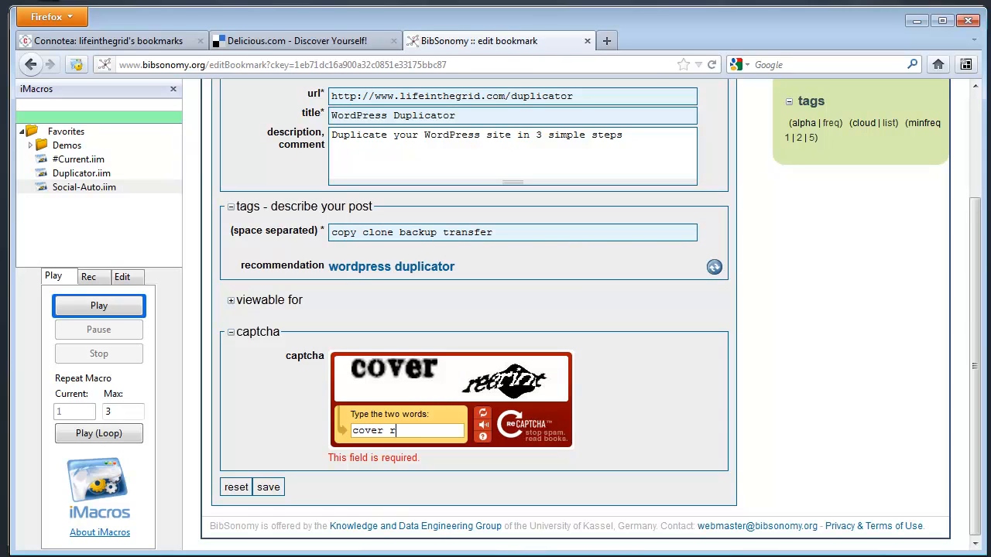
text(eerint)
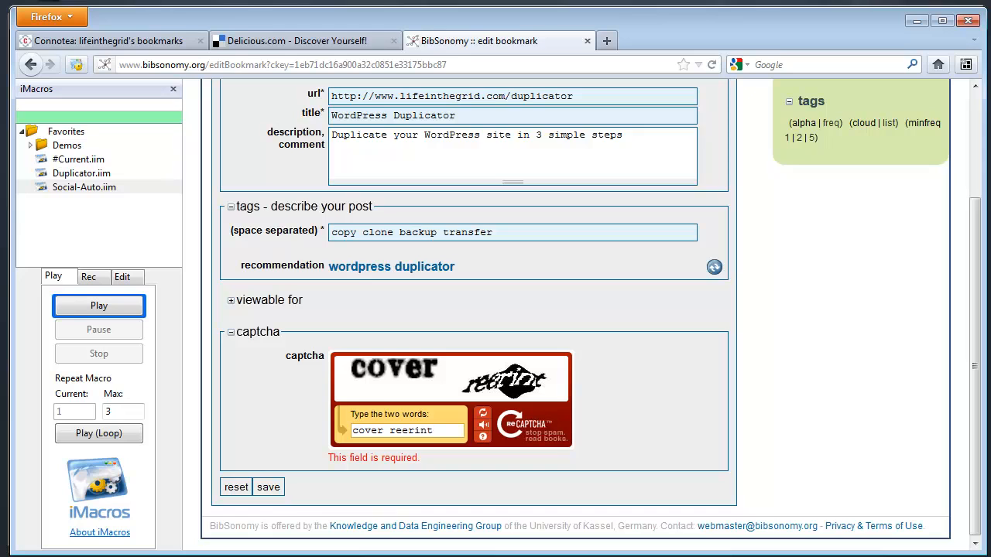
click(269, 487)
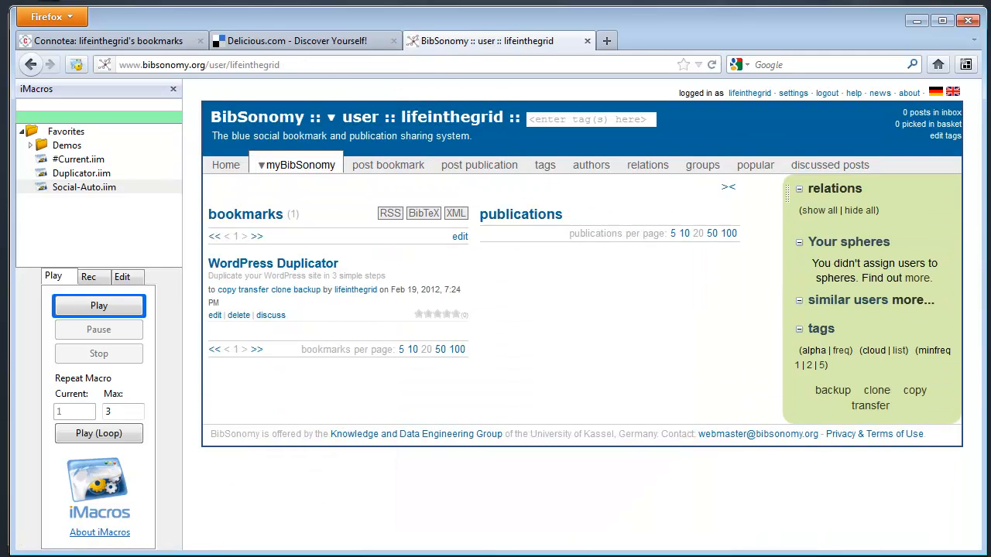
click(108, 41)
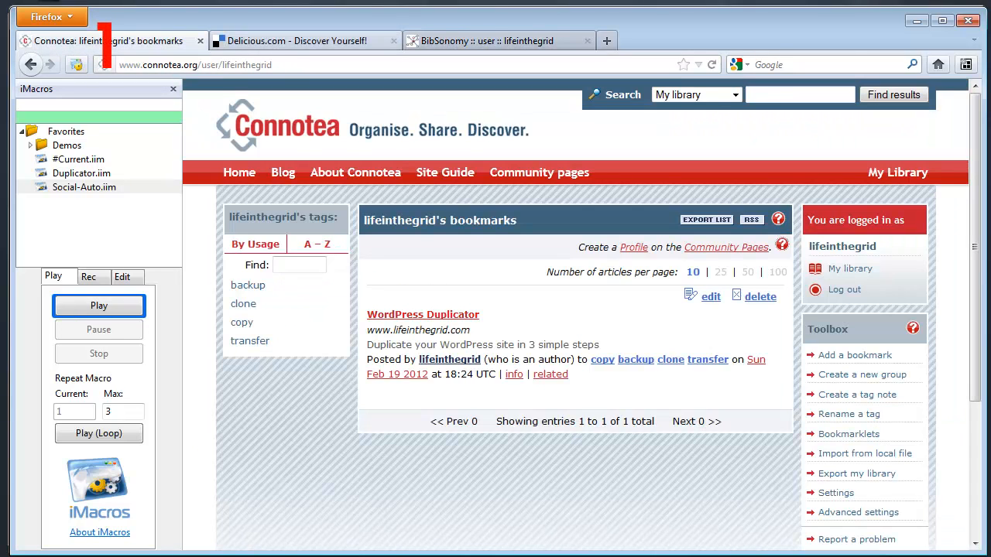
Check the Delicious tab for the saved WordPress Duplicator link, then move on
click(295, 41)
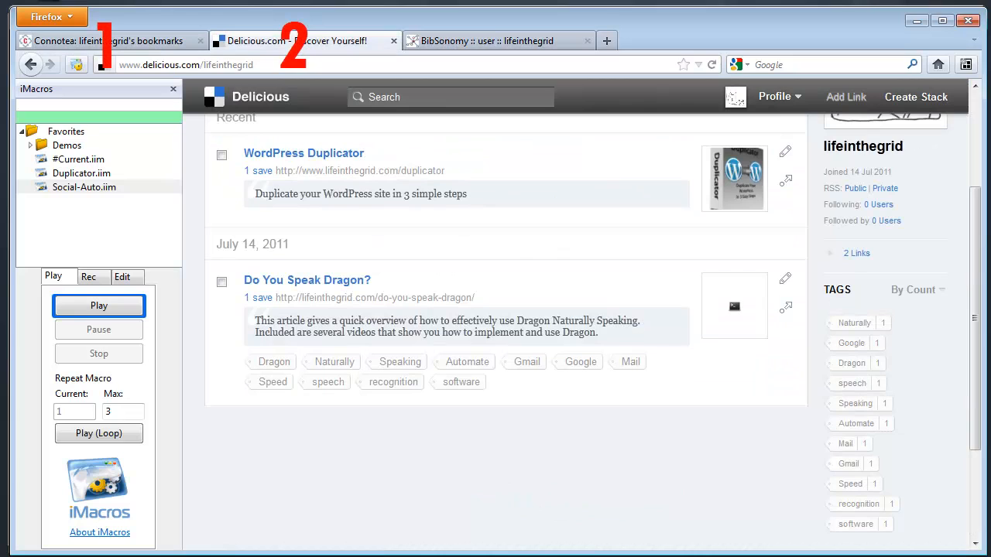
click(499, 40)
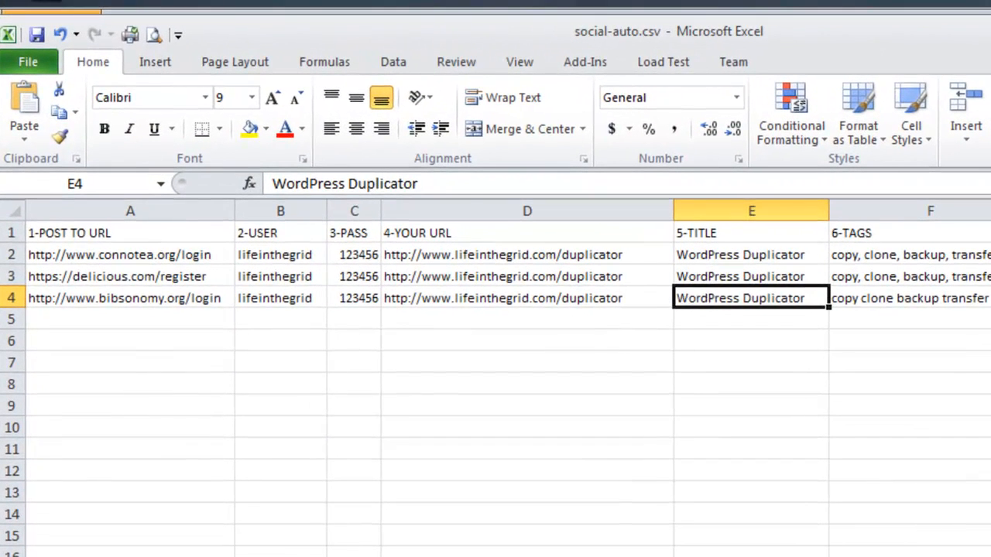
Enlarge social-auto.csv to show all seven columns, then return to BibSonomy in Firefox
click(354, 384)
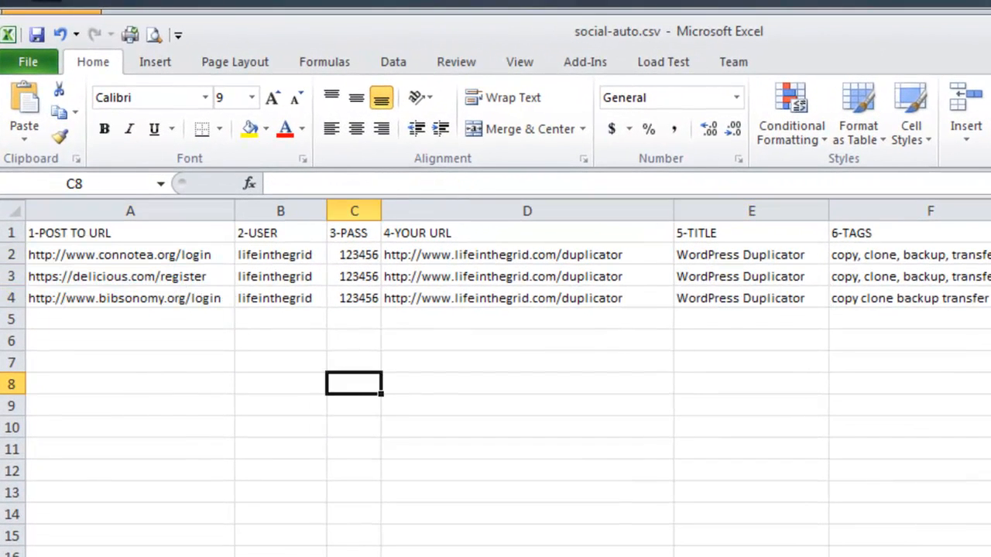
drag(281, 254, 354, 298)
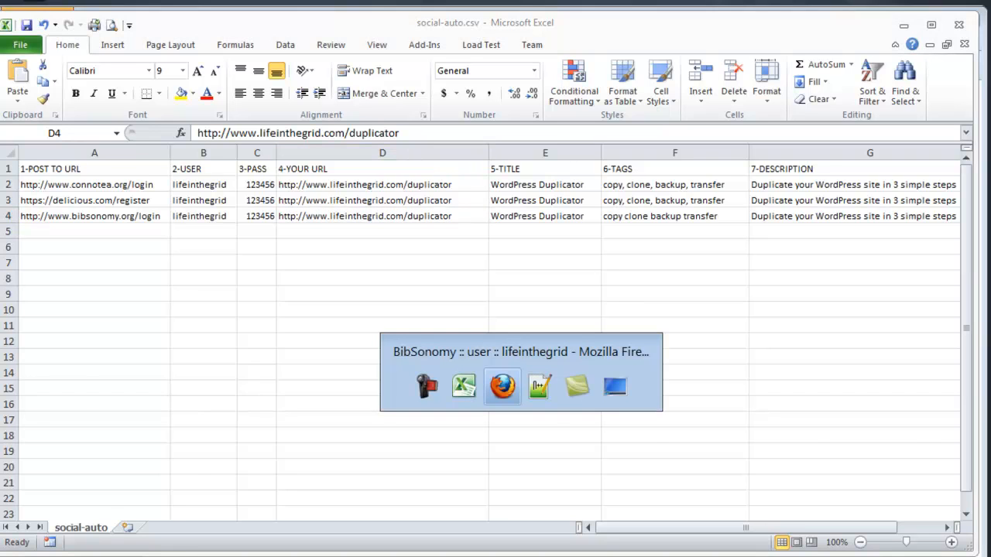
click(502, 386)
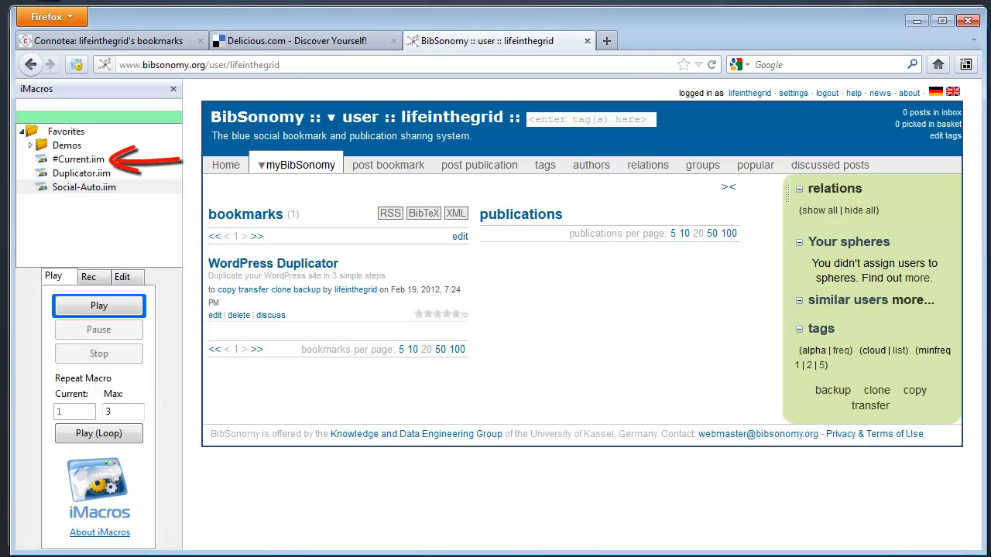
Select #Current.iim in the sidebar and bring up its Edit Macro option
click(78, 159)
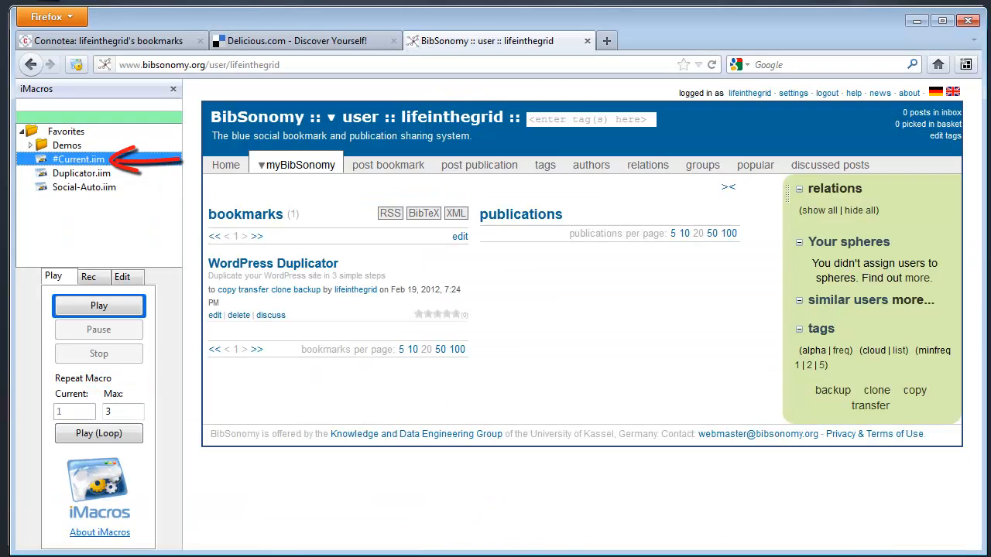
right_click(78, 159)
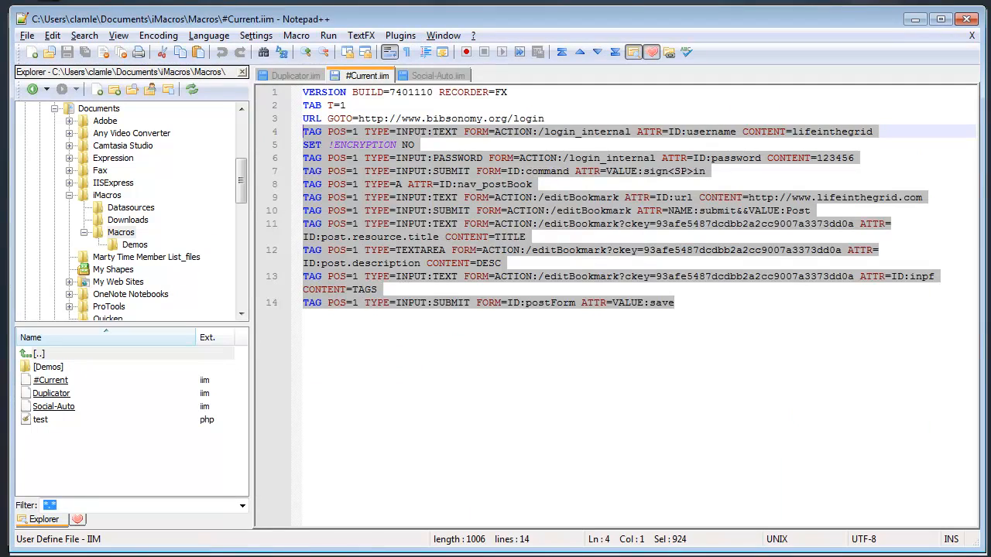
Extend the #Current.iim selection to the URL line, then switch to Social-Auto.iim
click(674, 301)
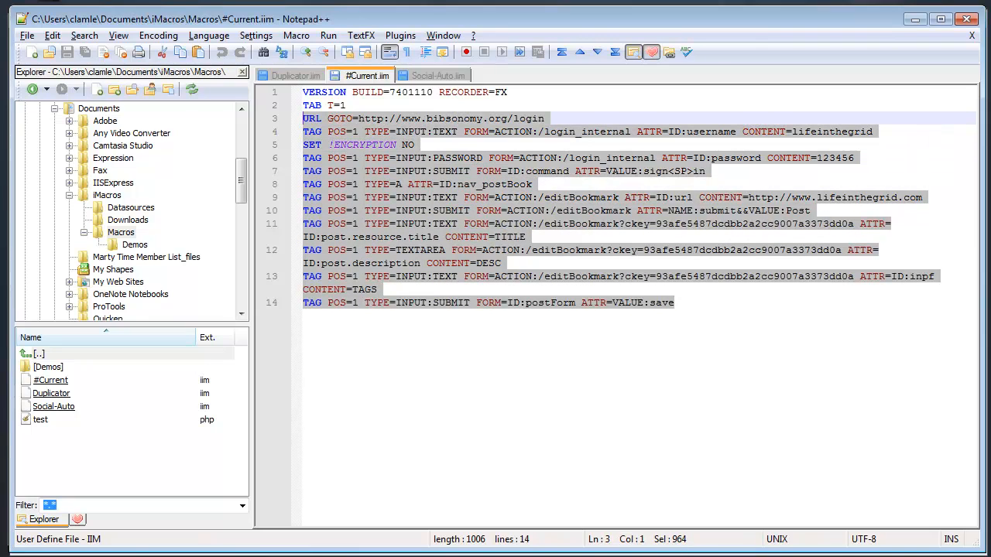
click(433, 75)
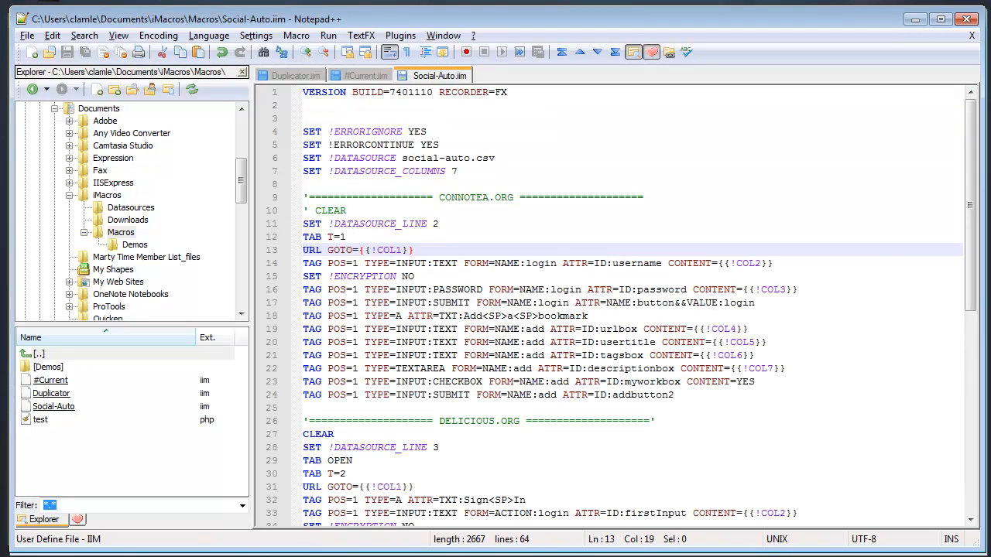
Open the Datasources folder to reveal social-auto.csv and enlarge the datasource line
scroll(down, 3)
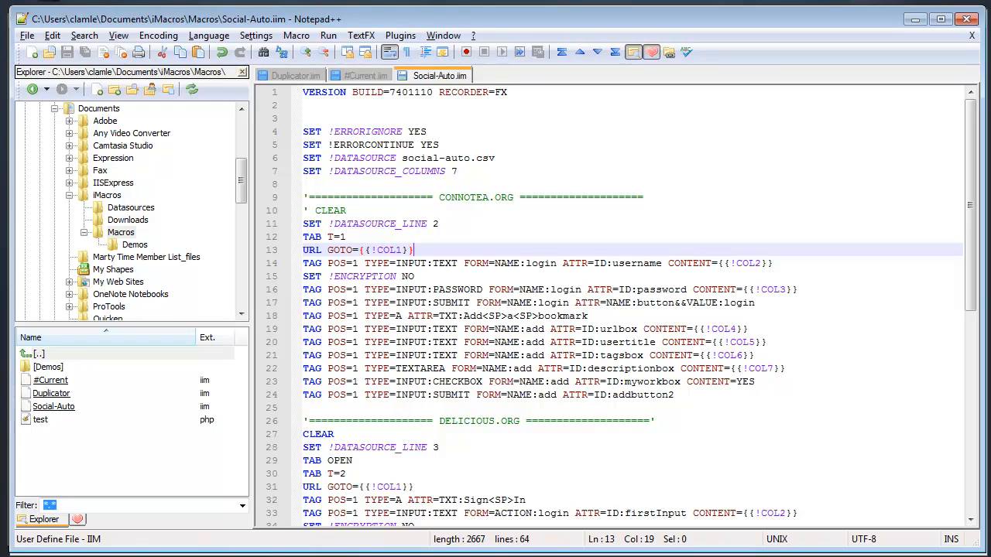
click(131, 208)
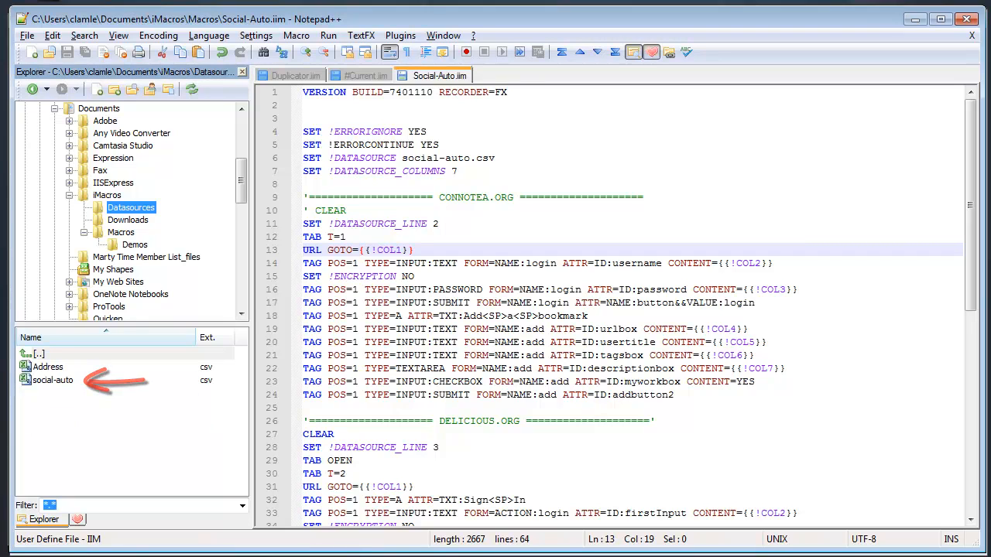
double_click(53, 380)
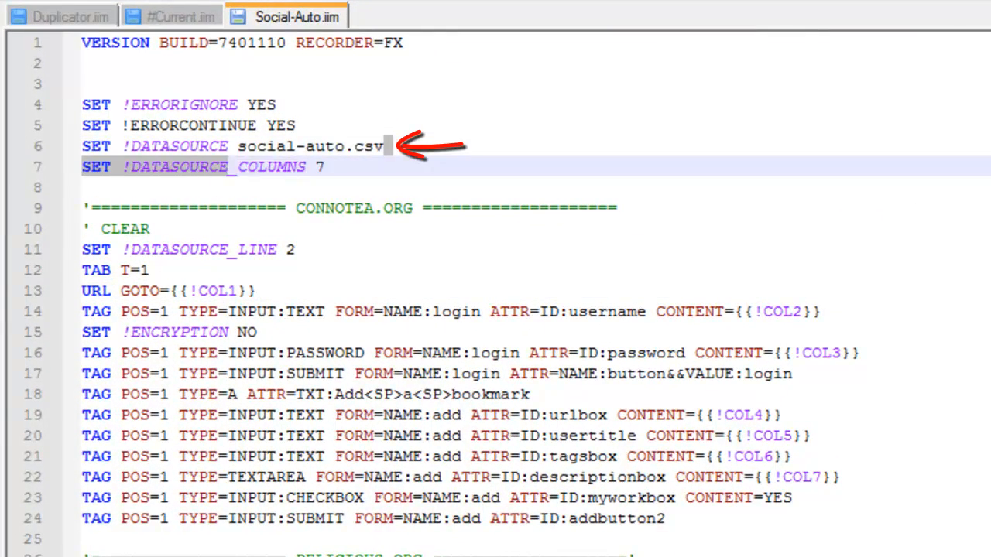
click(233, 146)
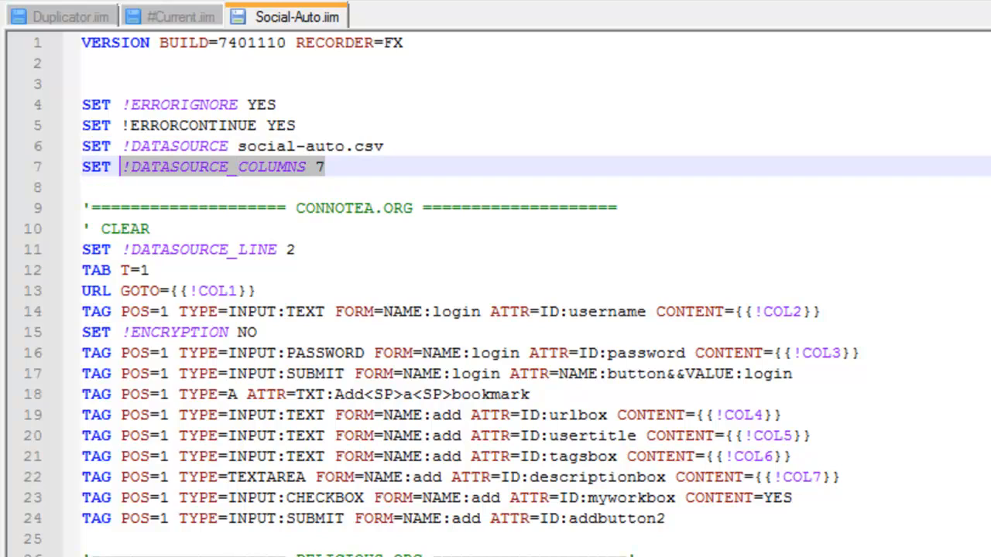
click(194, 249)
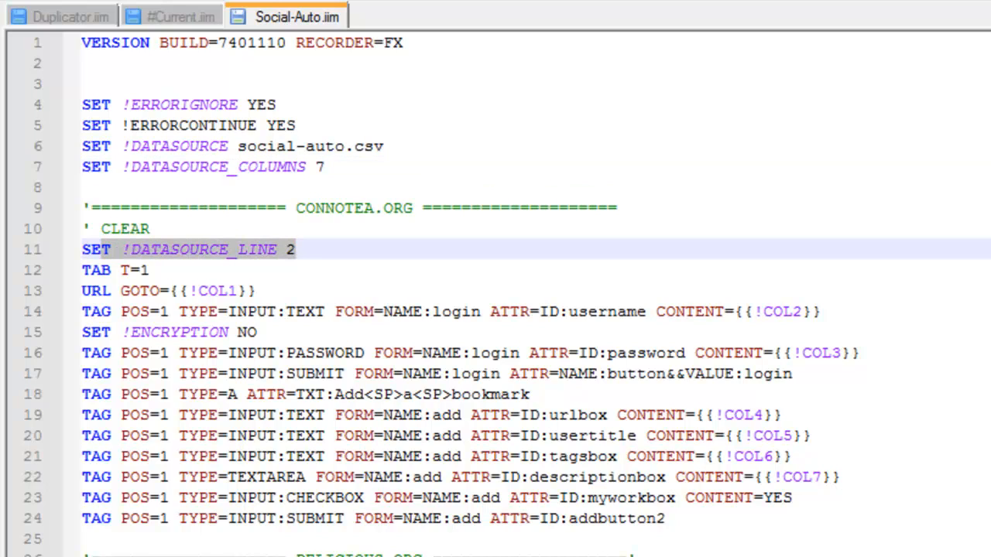
click(117, 270)
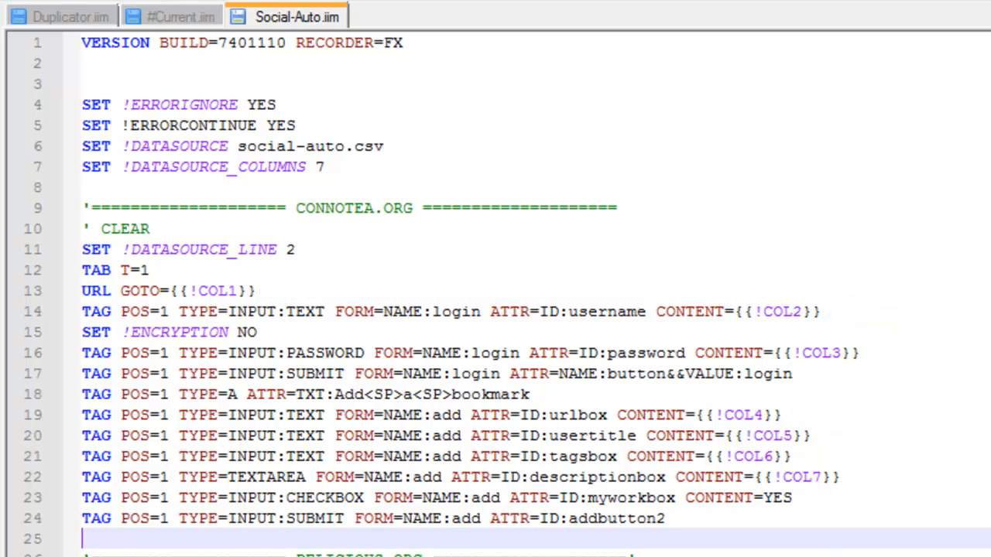
scroll(down, 3)
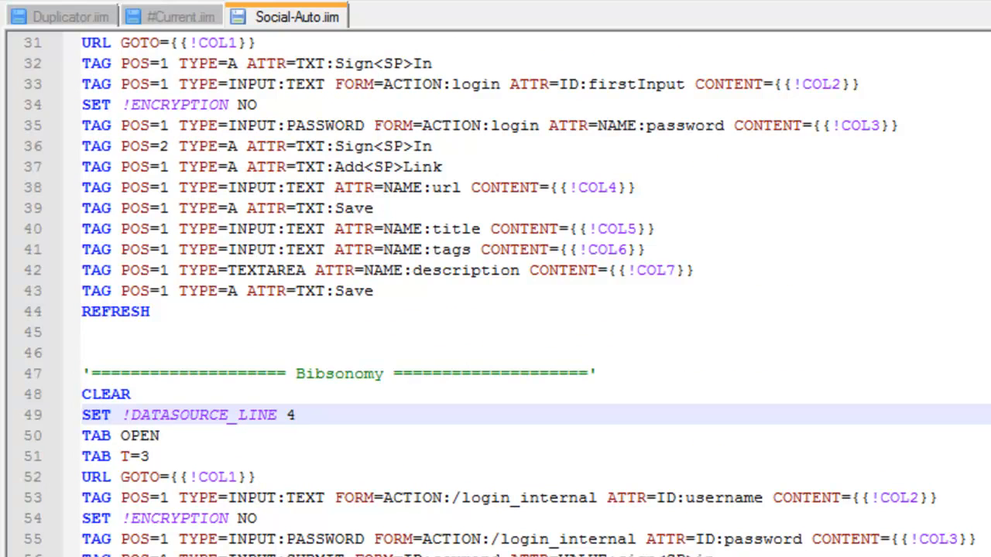
scroll(down, 3)
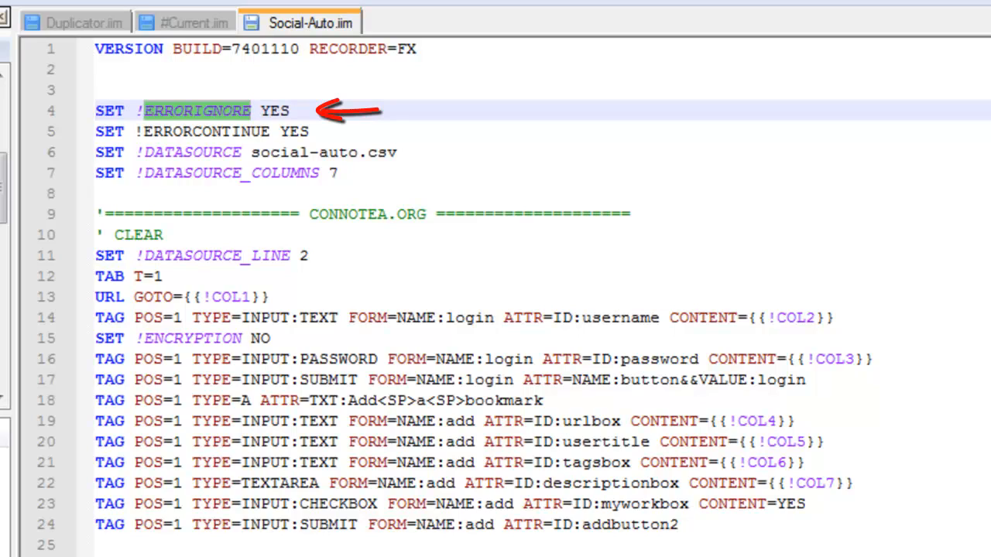
click(232, 173)
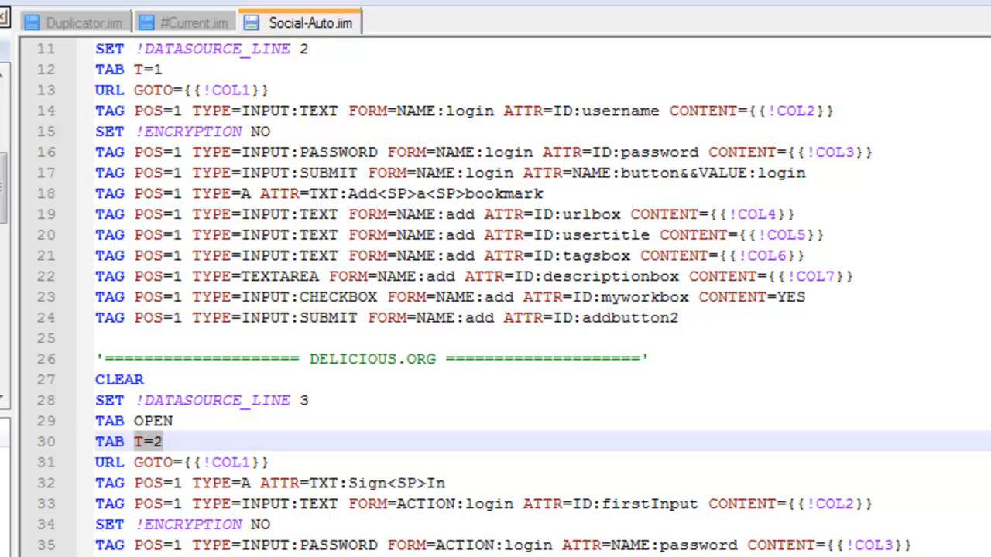
click(120, 379)
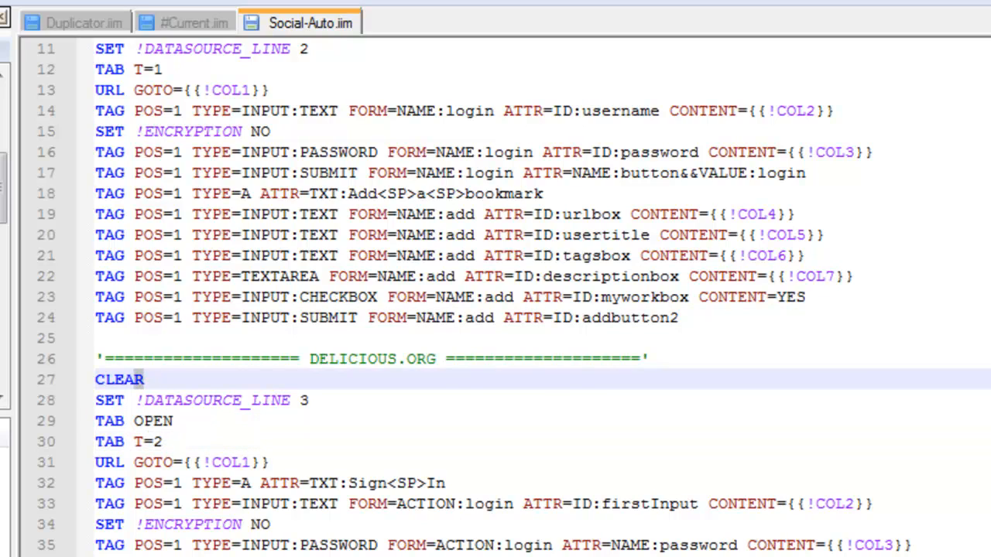
double_click(118, 380)
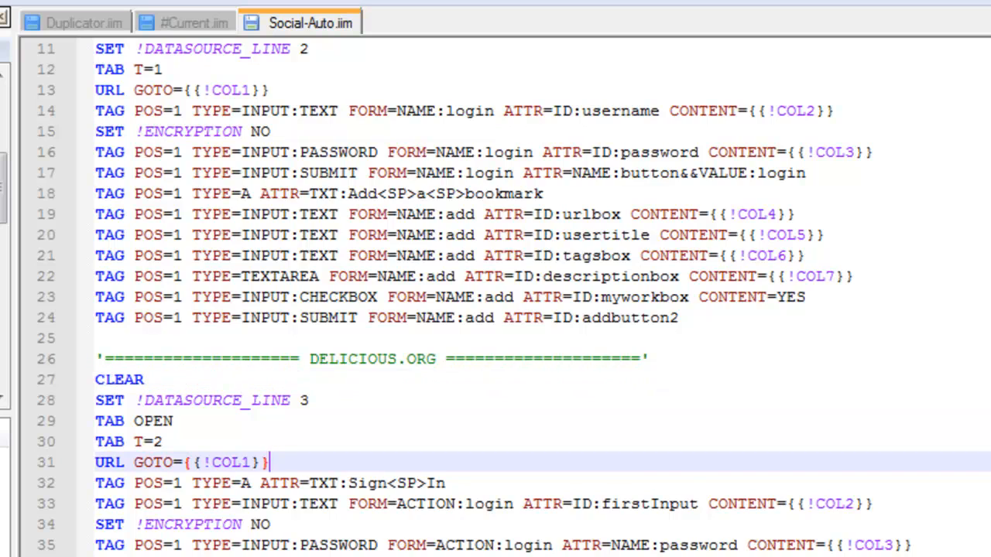
scroll(down, 3)
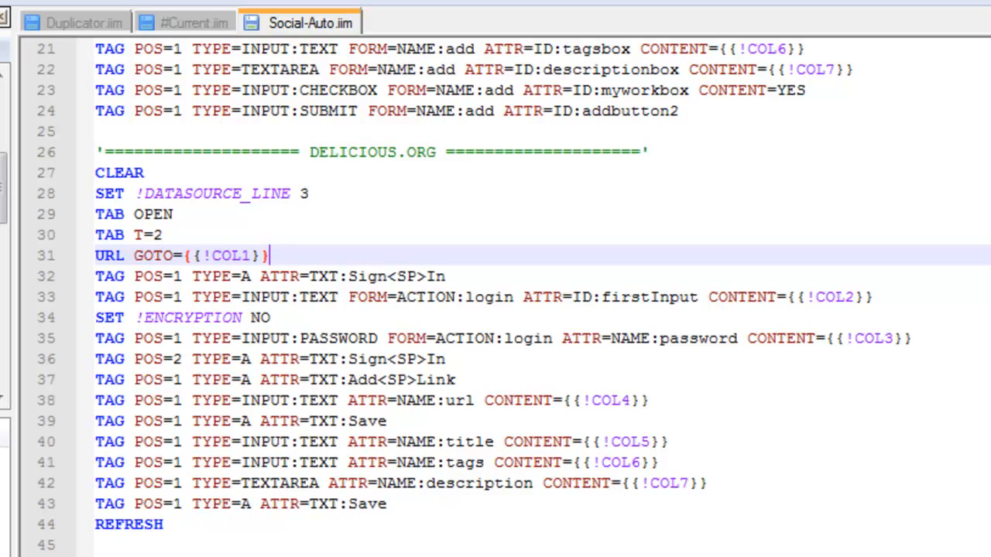
double_click(128, 524)
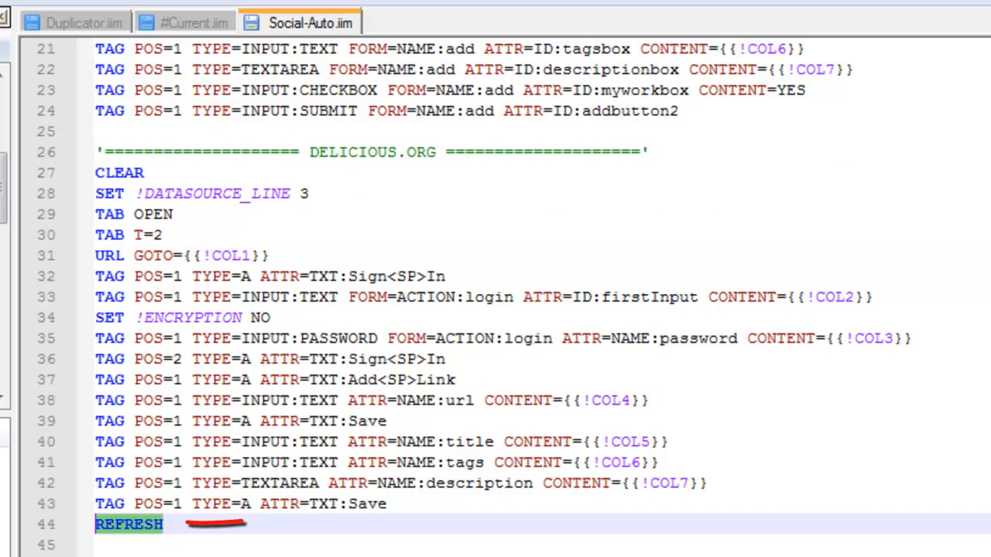
mouse_move(201, 524)
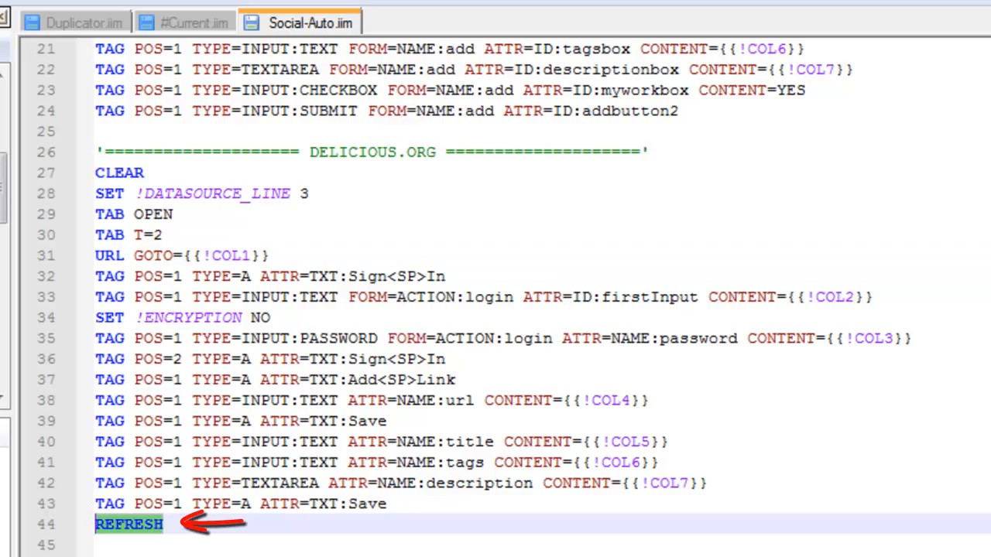